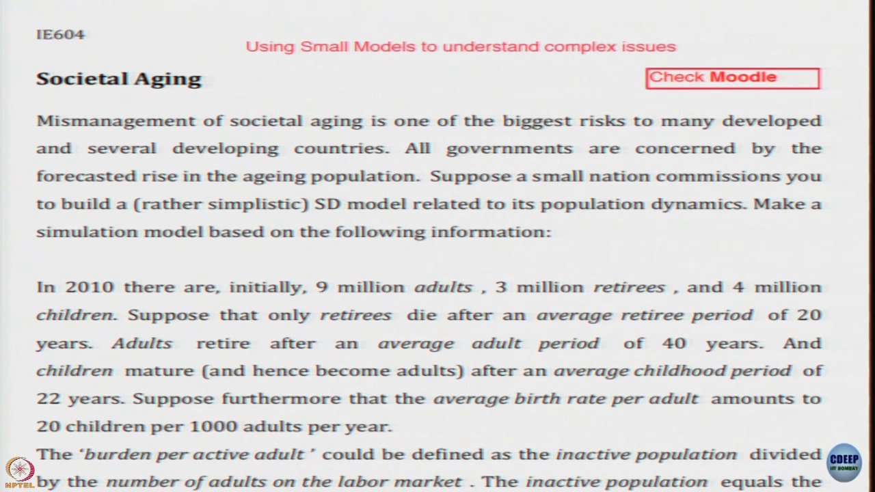
Read through the Societal Aging problem statement in the PDF viewer.
{"action": "scroll", "scroll_direction": "down", "scroll_amount": 3}
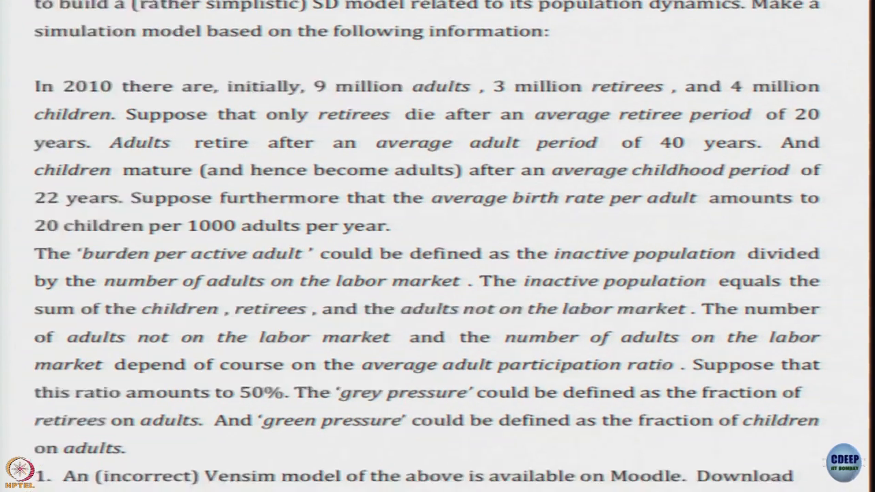
{"action": "scroll", "scroll_direction": "down", "scroll_amount": 3}
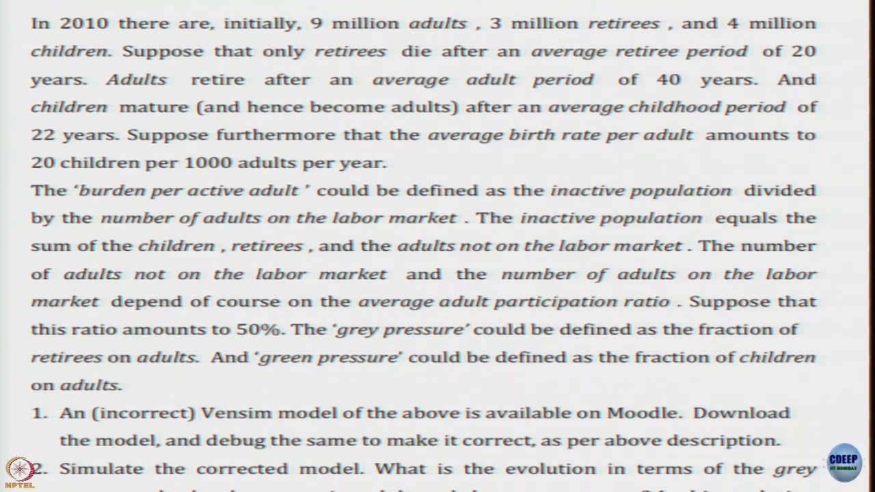
{"action": "mouse_move", "coordinate": [165, 290]}
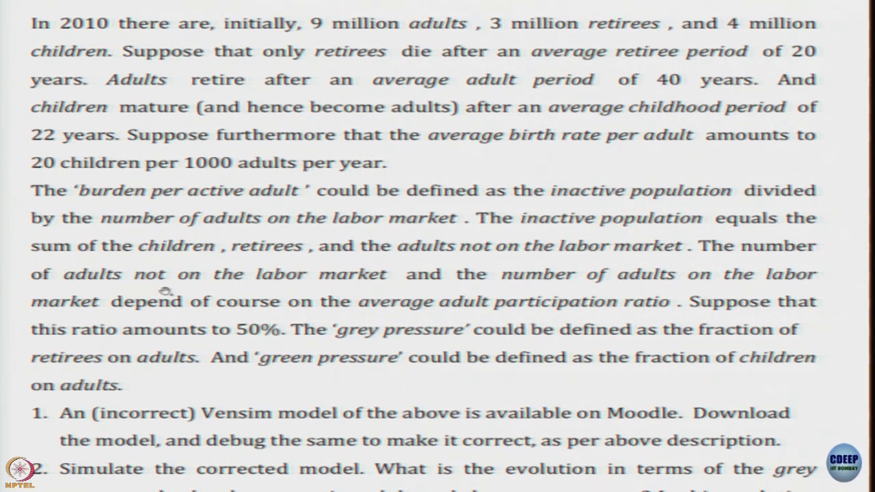
{"action": "mouse_move", "coordinate": [260, 335]}
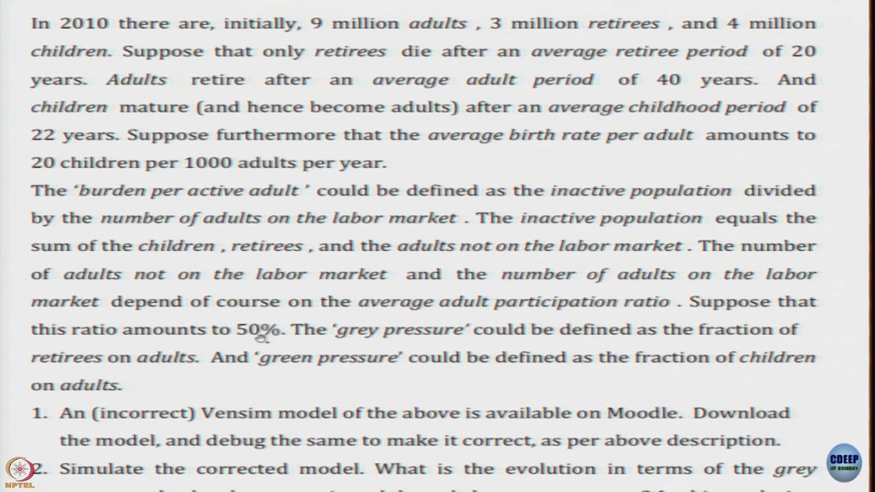
{"action": "mouse_move", "coordinate": [367, 338]}
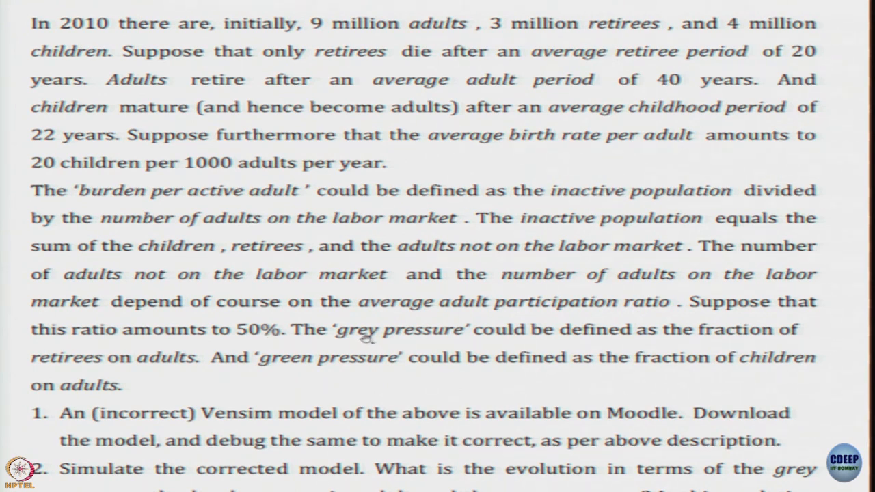
{"action": "mouse_move", "coordinate": [183, 381]}
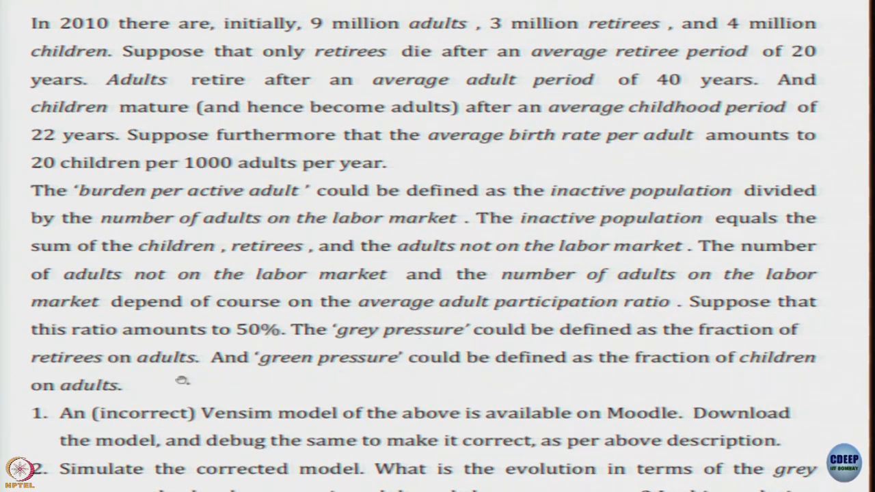
{"action": "mouse_move", "coordinate": [378, 376]}
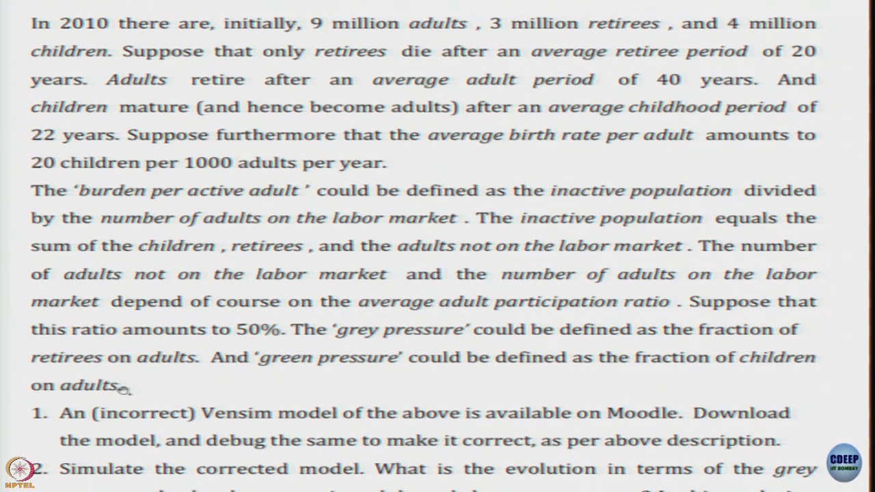
{"action": "mouse_move", "coordinate": [239, 381]}
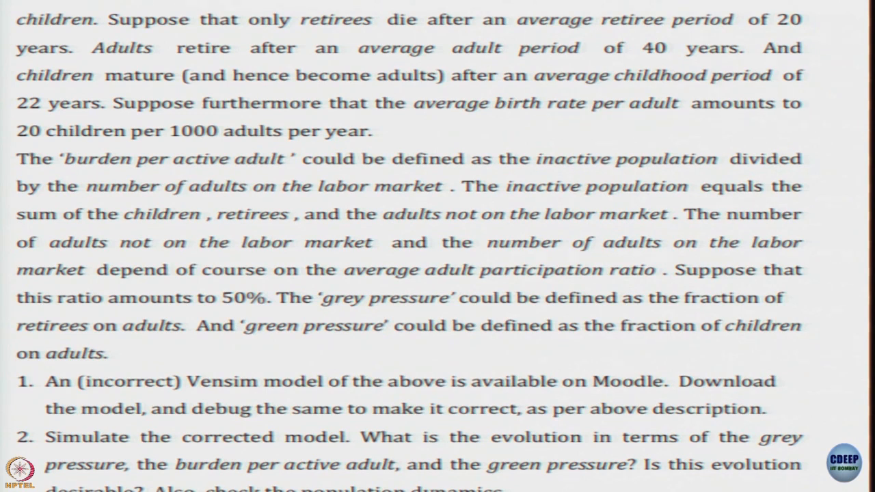
{"action": "scroll", "scroll_direction": "down", "scroll_amount": 3}
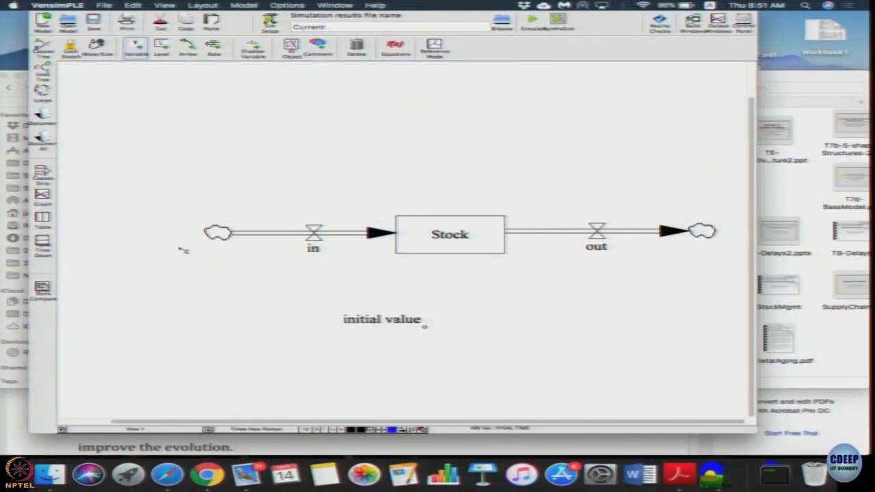
{"action": "left_click", "coordinate": [395, 47]}
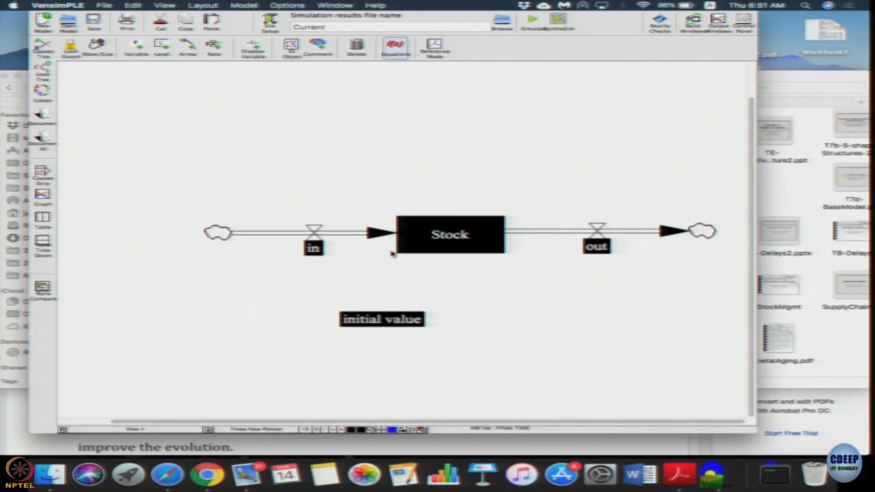
{"action": "mouse_move", "coordinate": [451, 168]}
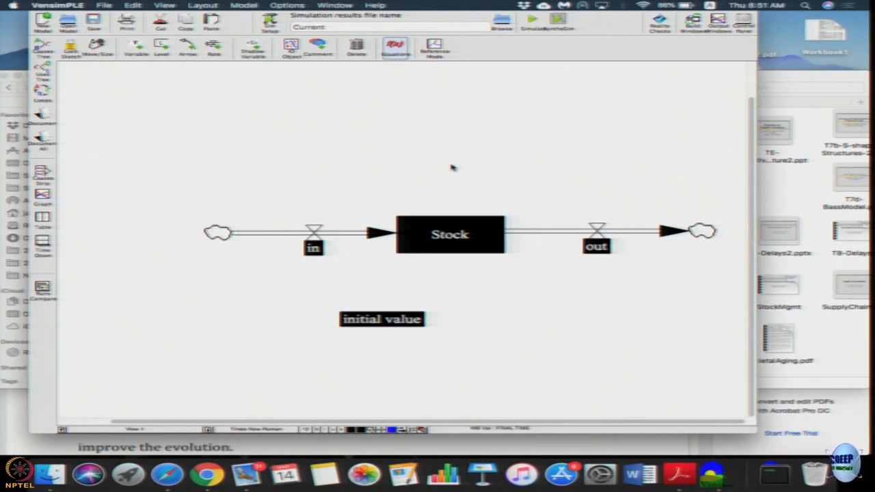
{"action": "mouse_move", "coordinate": [355, 314]}
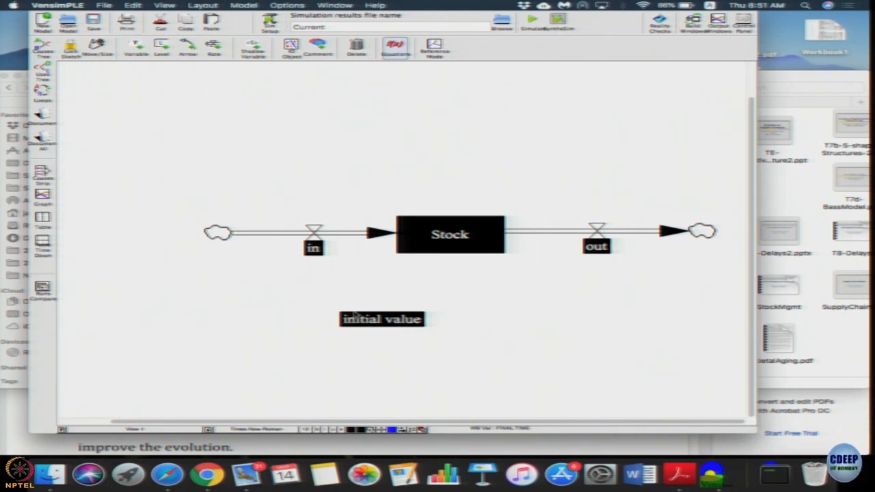
{"action": "double_click", "coordinate": [450, 234]}
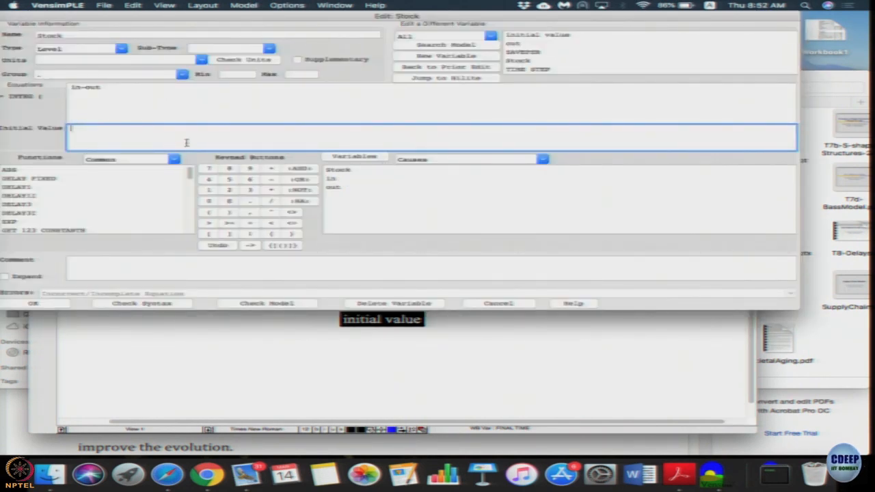
{"action": "type", "text": "1"}
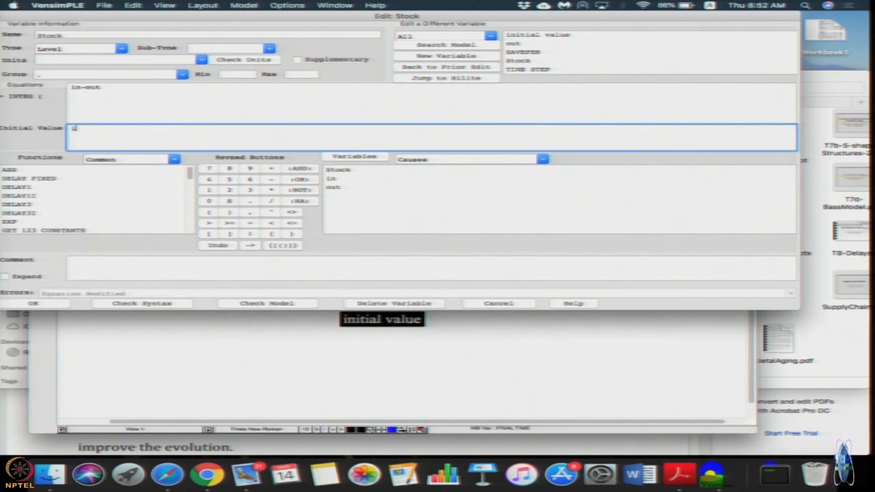
{"action": "type", "text": "initial val"}
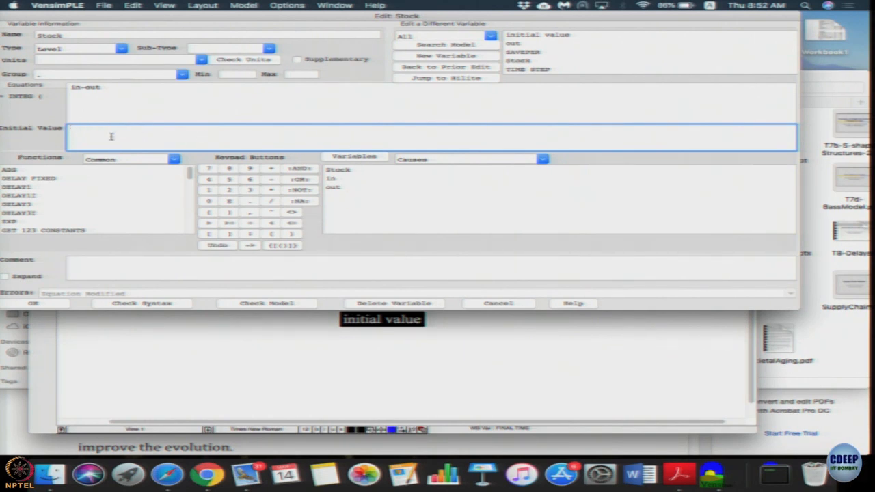
{"action": "type", "text": "0"}
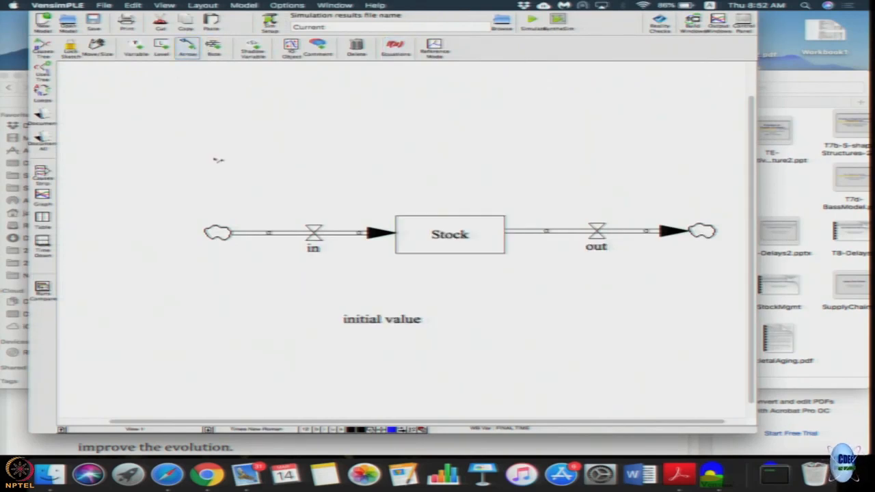
Link initial value to the Stock and highlight variables still missing equations.
{"action": "left_click_drag", "start_coordinate": [382, 320], "coordinate": [448, 246]}
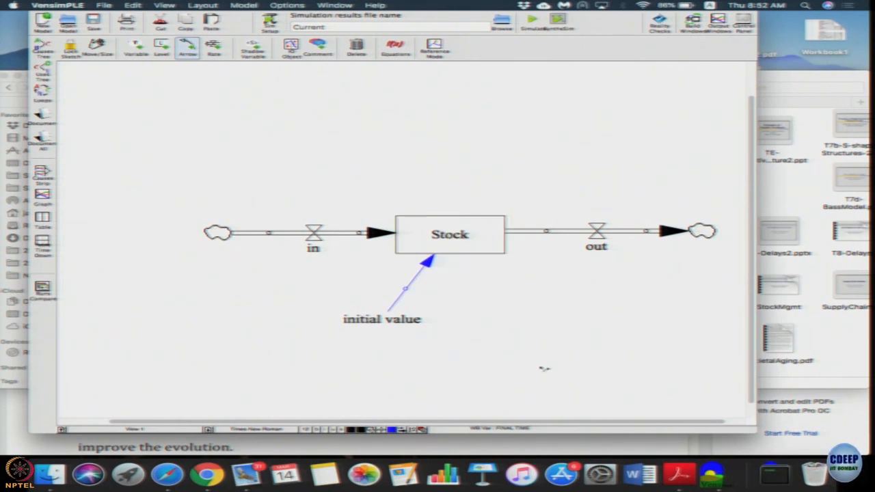
{"action": "left_click", "coordinate": [395, 47]}
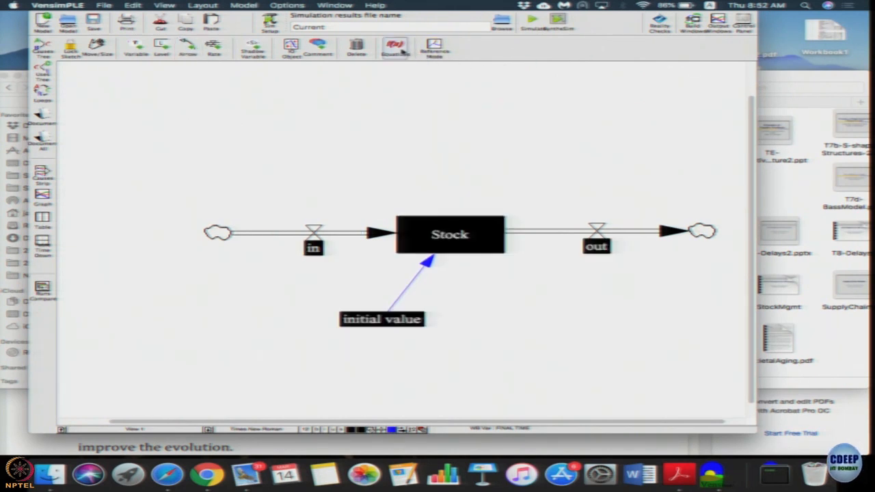
{"action": "double_click", "coordinate": [450, 234]}
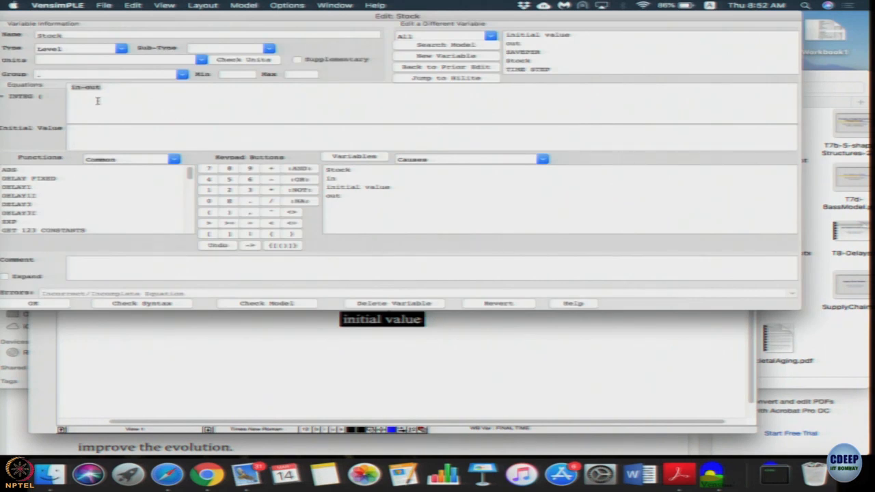
{"action": "left_click", "coordinate": [430, 136]}
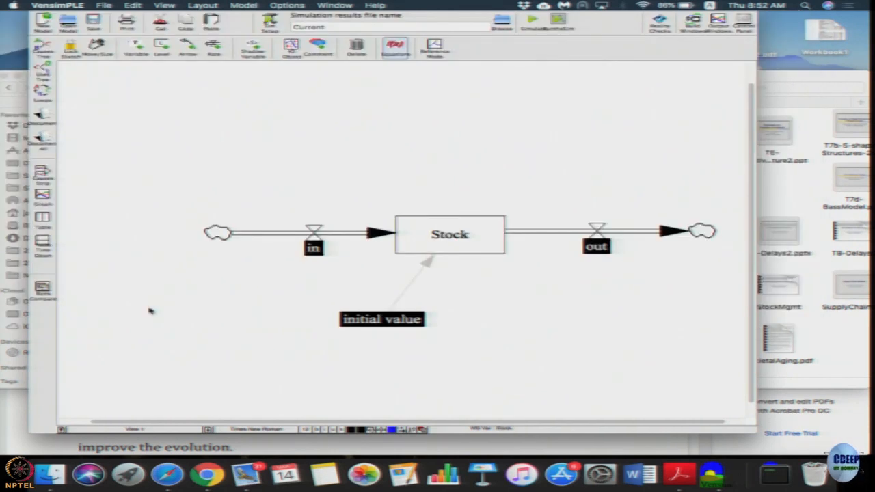
{"action": "mouse_move", "coordinate": [448, 352]}
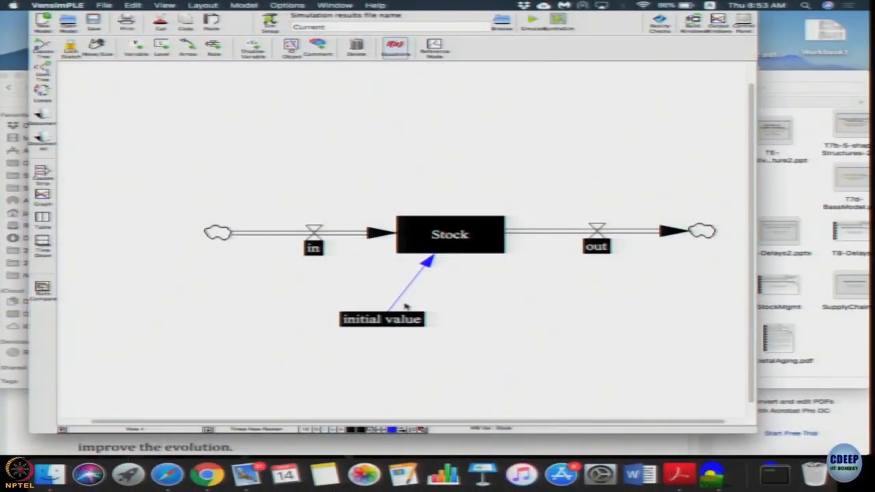
Set the Stock's Initial Value field to 'initial value'.
{"action": "double_click", "coordinate": [382, 319]}
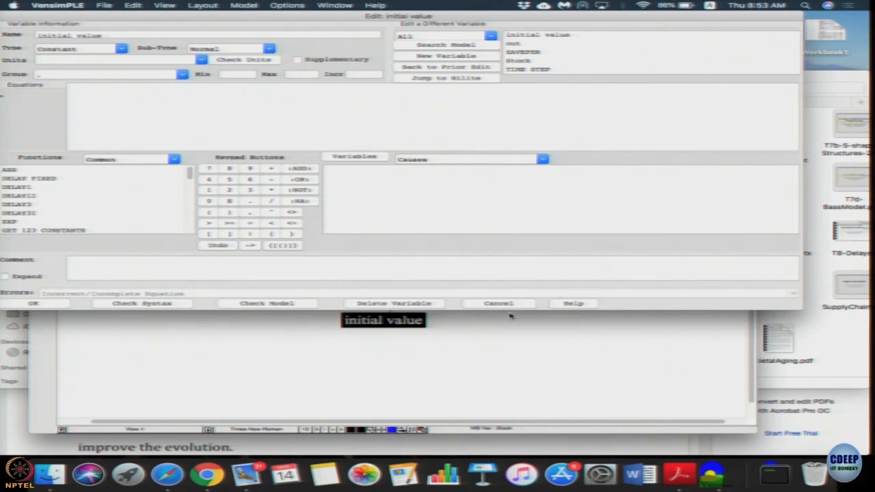
{"action": "mouse_move", "coordinate": [486, 307]}
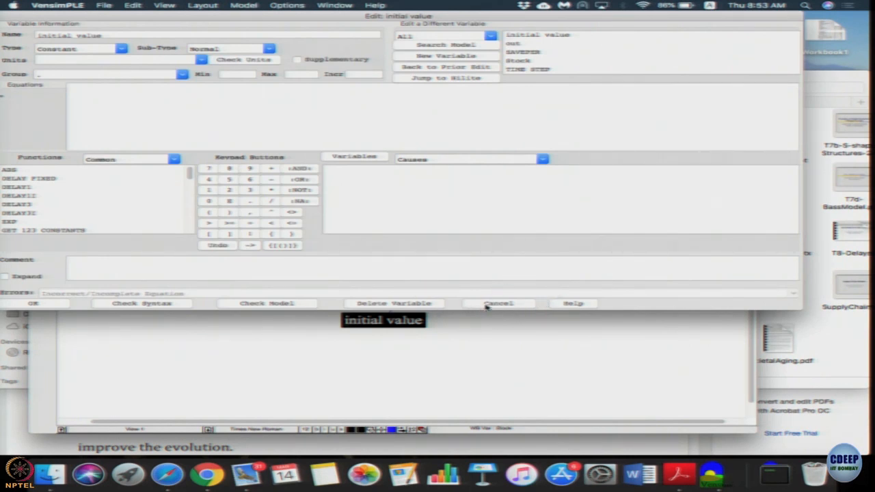
{"action": "left_click", "coordinate": [498, 302]}
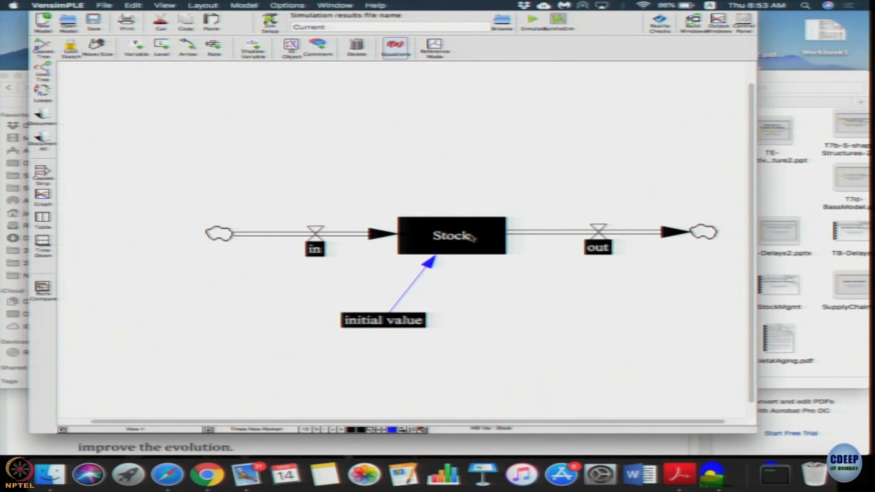
{"action": "double_click", "coordinate": [451, 235]}
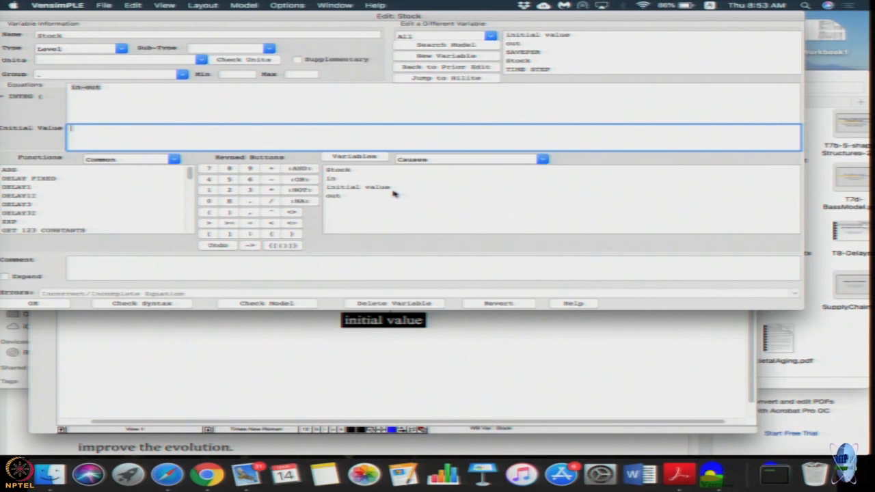
{"action": "type", "text": "initial value"}
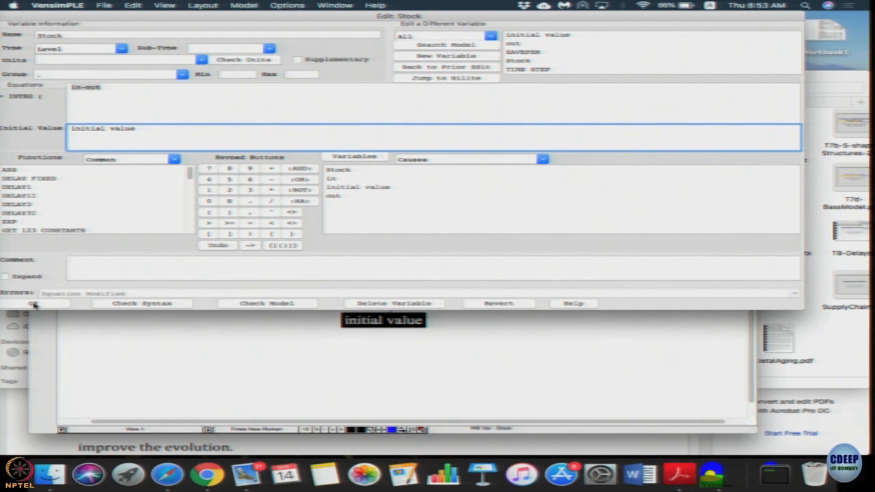
{"action": "left_click", "coordinate": [33, 303]}
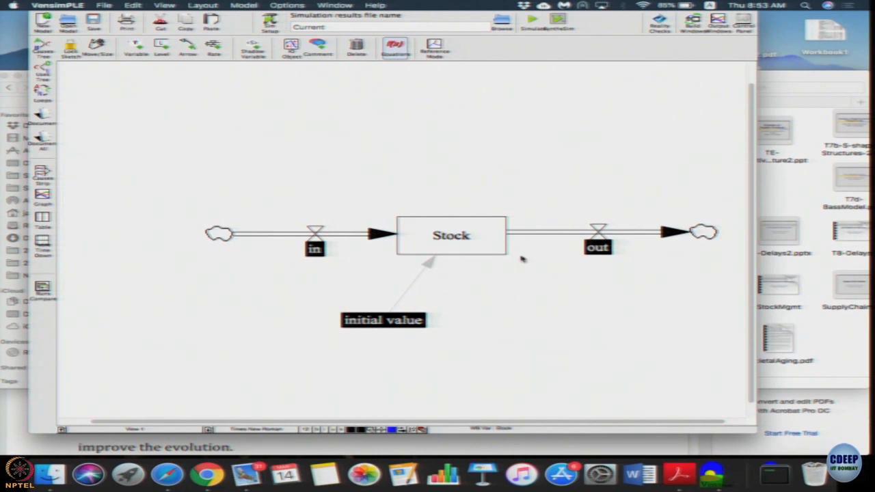
{"action": "mouse_move", "coordinate": [511, 251]}
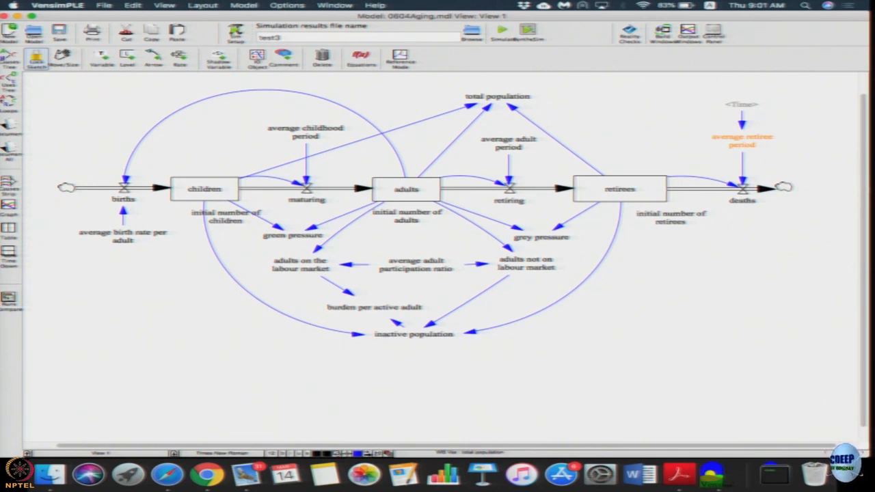
{"action": "mouse_move", "coordinate": [440, 81]}
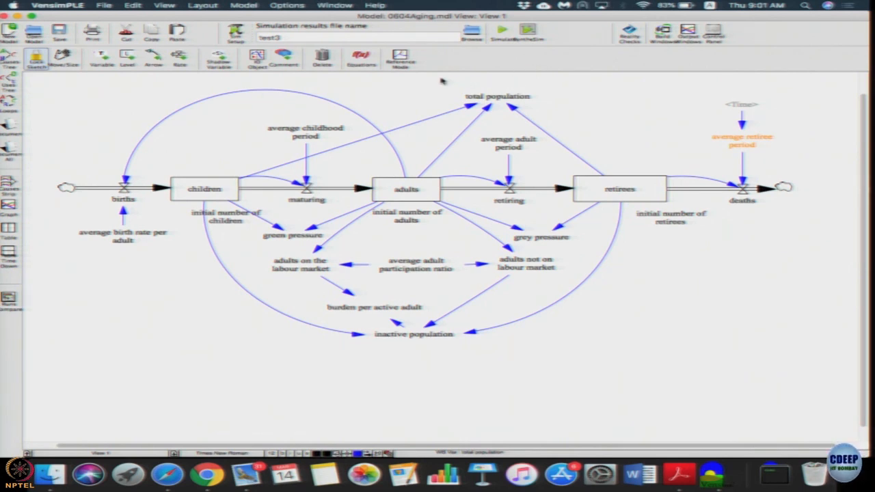
Rerun the aging model, overwriting the existing test3 dataset.
{"action": "left_click", "coordinate": [500, 29]}
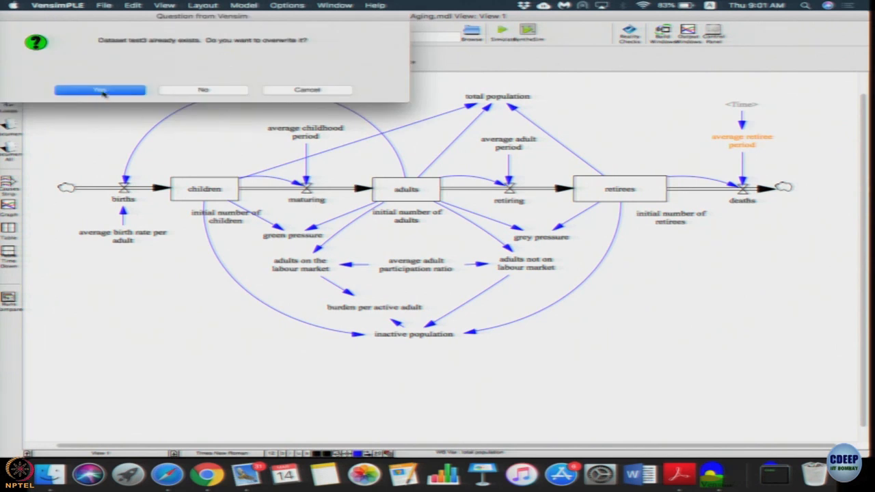
{"action": "left_click", "coordinate": [100, 90]}
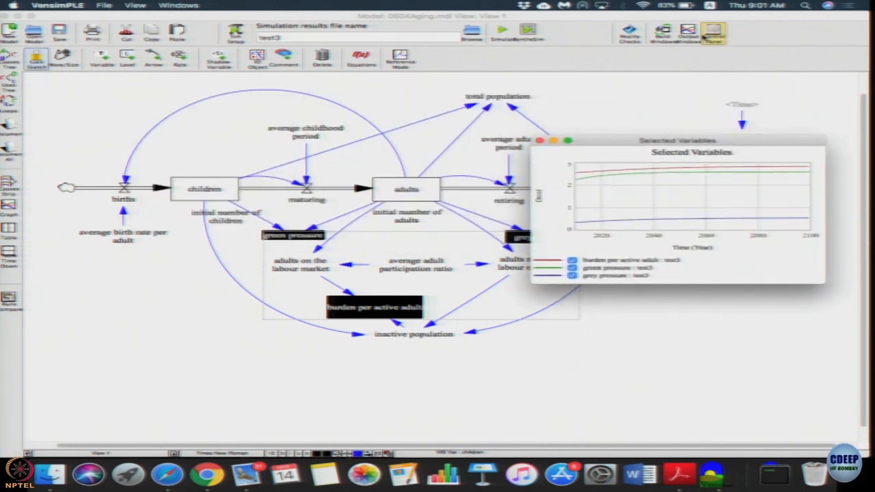
Graph adults, children and retirees for test3 and enlarge both graph windows.
{"action": "left_click", "coordinate": [712, 32]}
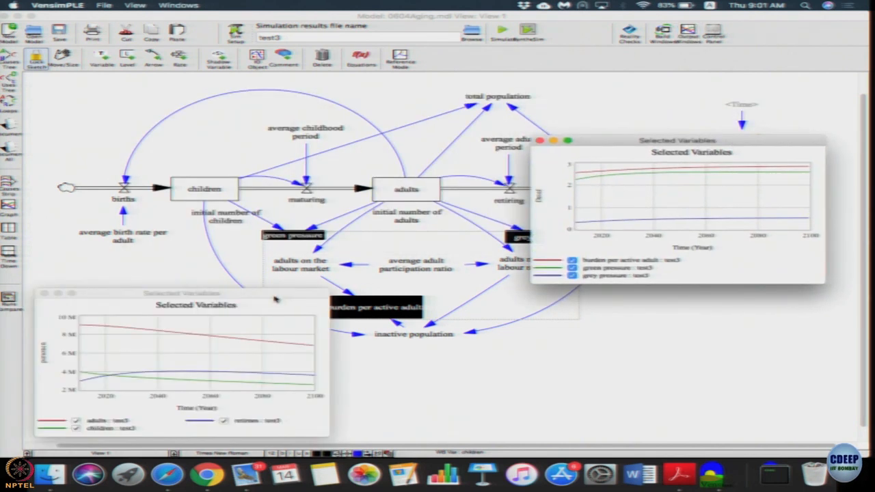
{"action": "left_click_drag", "start_coordinate": [181, 292], "coordinate": [188, 85]}
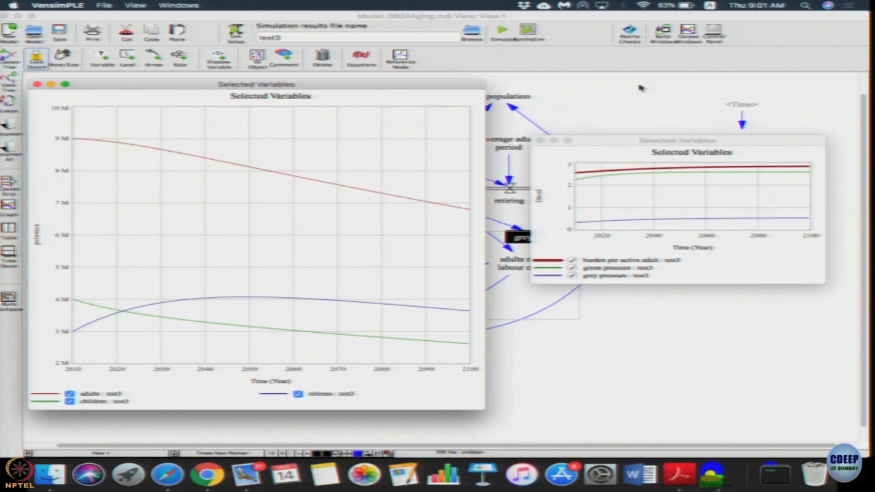
{"action": "left_click", "coordinate": [677, 140]}
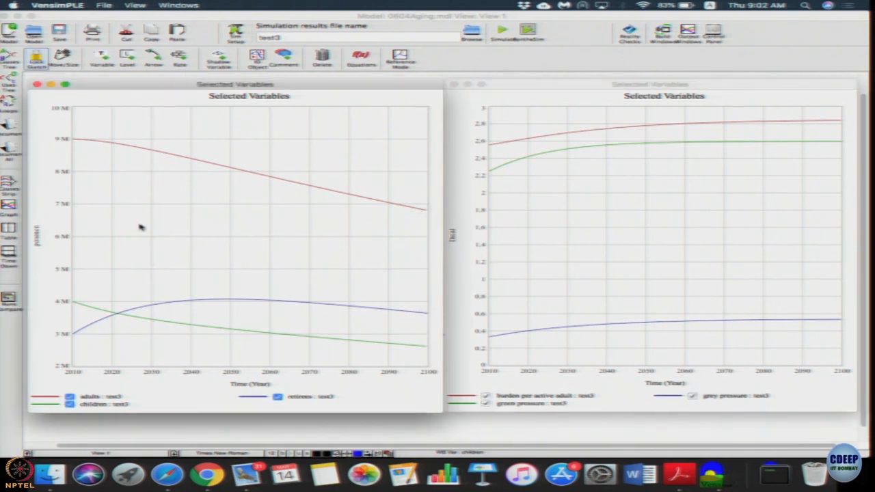
{"action": "mouse_move", "coordinate": [69, 146]}
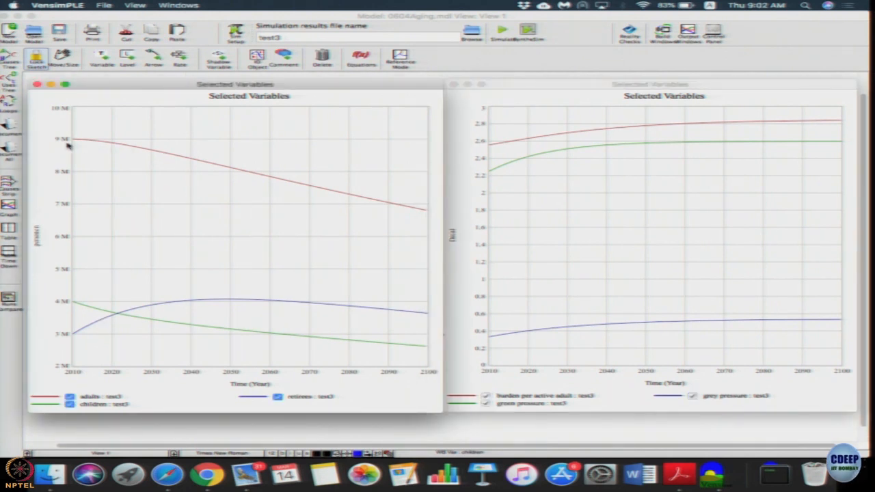
{"action": "mouse_move", "coordinate": [420, 220]}
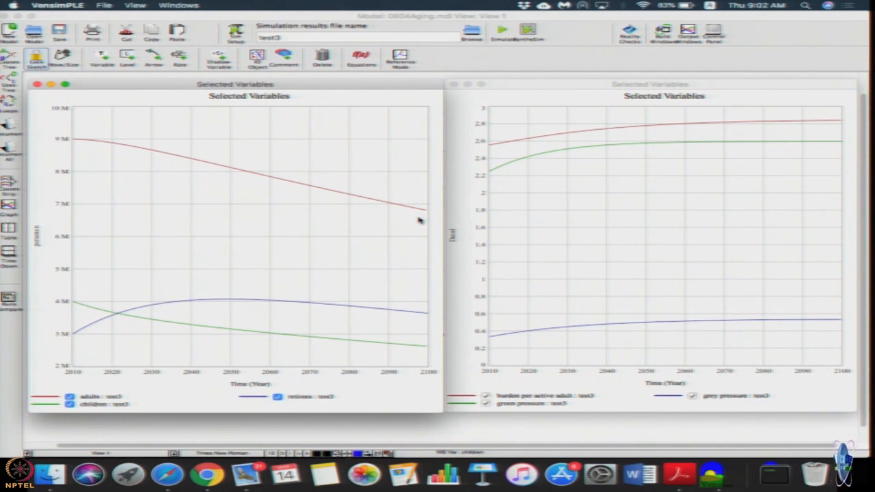
{"action": "mouse_move", "coordinate": [95, 354]}
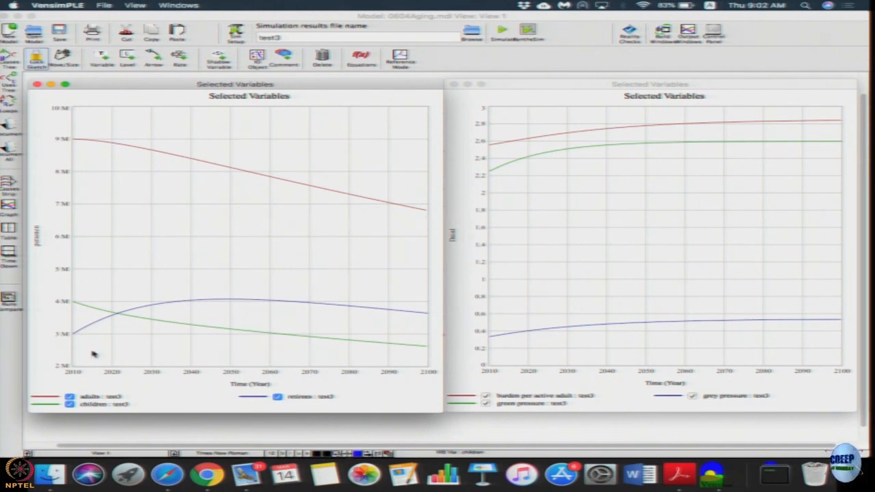
{"action": "mouse_move", "coordinate": [82, 326]}
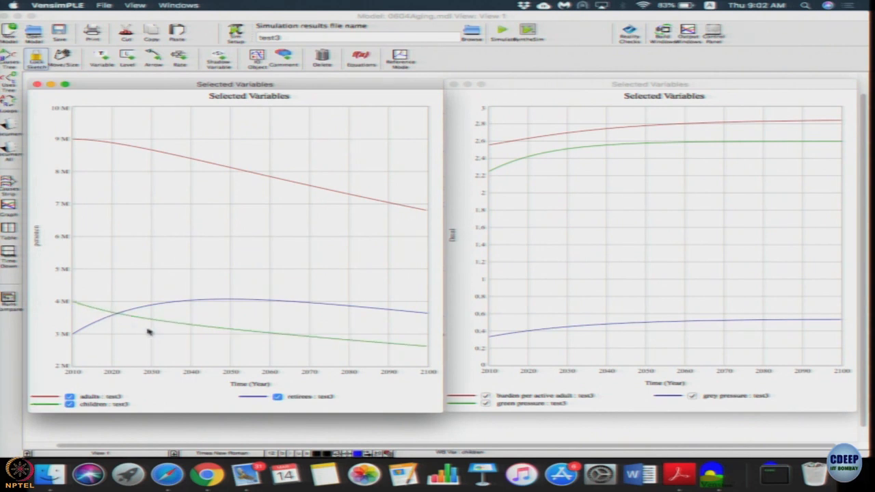
{"action": "mouse_move", "coordinate": [437, 356]}
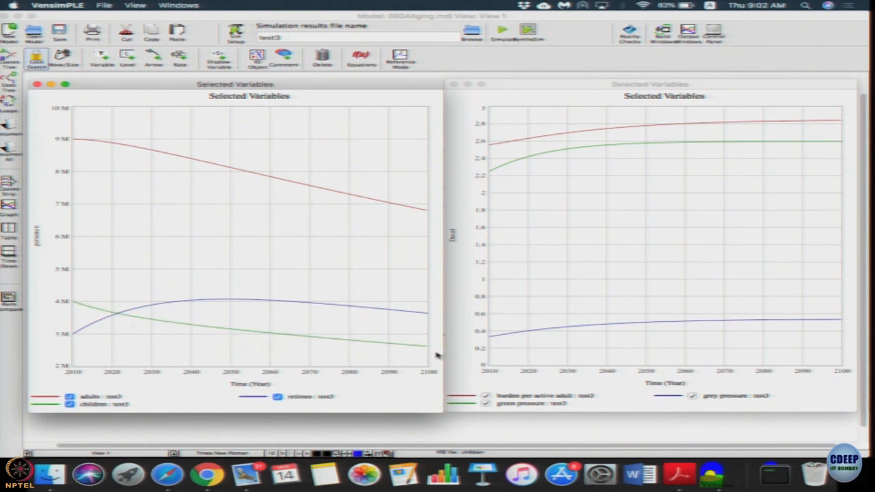
{"action": "mouse_move", "coordinate": [386, 366]}
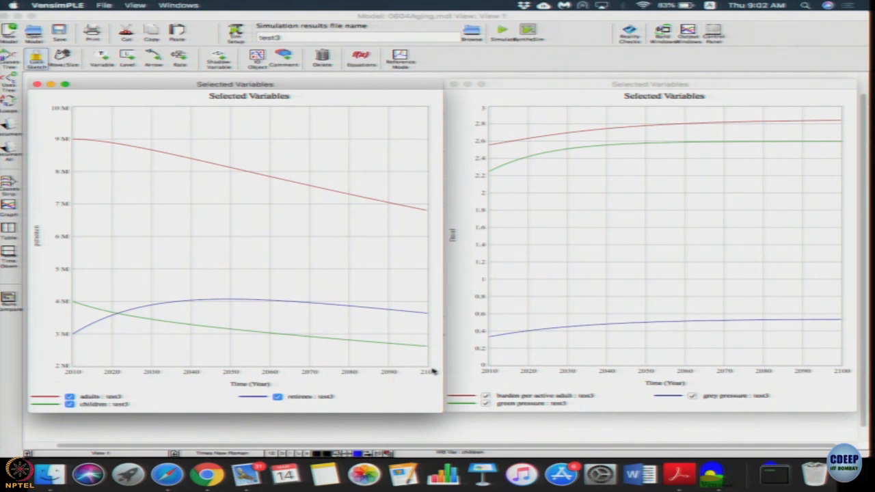
{"action": "mouse_move", "coordinate": [139, 338]}
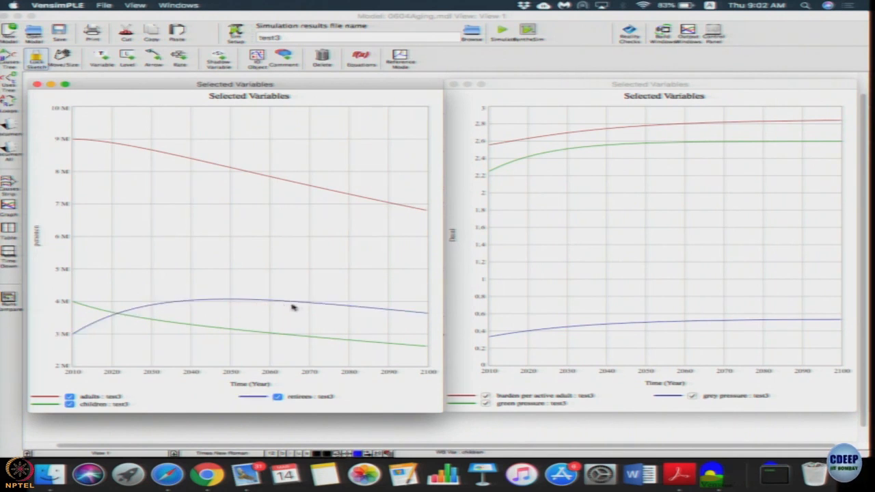
{"action": "mouse_move", "coordinate": [434, 320]}
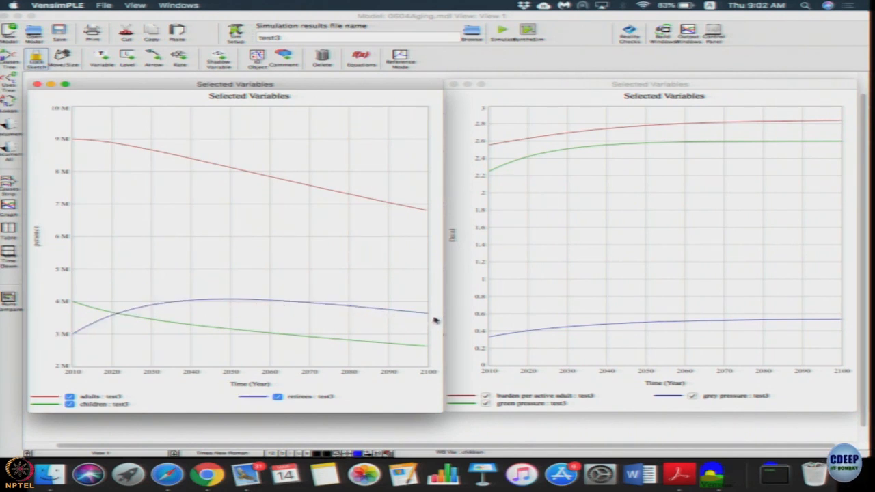
{"action": "mouse_move", "coordinate": [383, 320]}
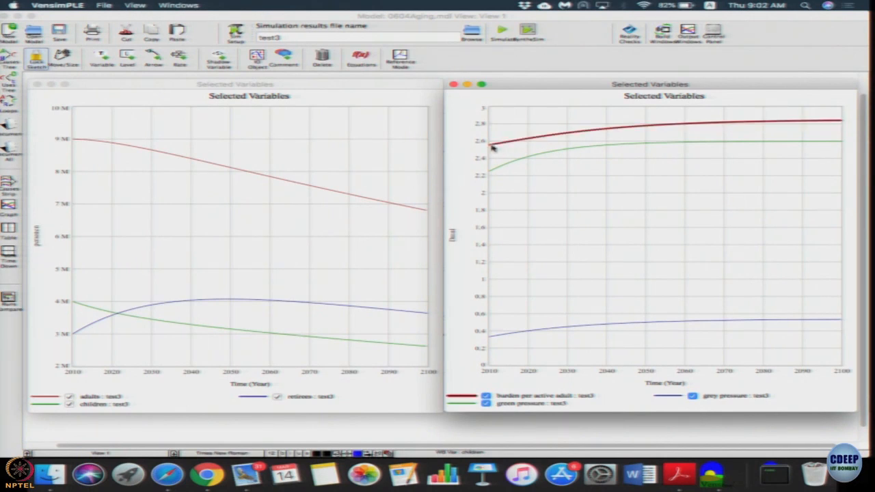
{"action": "mouse_move", "coordinate": [646, 131]}
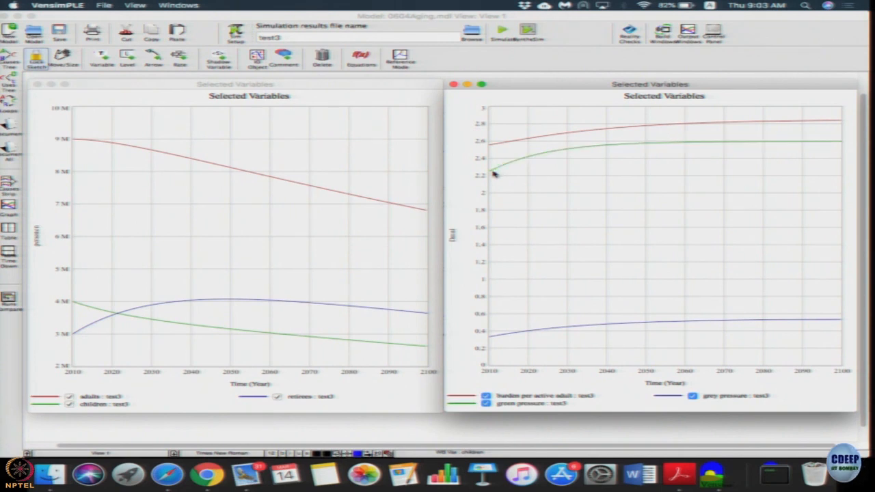
{"action": "mouse_move", "coordinate": [830, 142]}
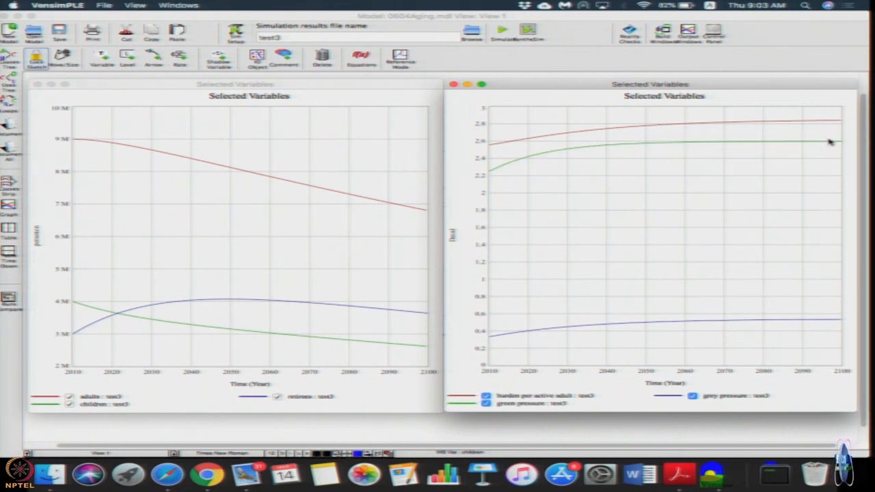
{"action": "mouse_move", "coordinate": [624, 255]}
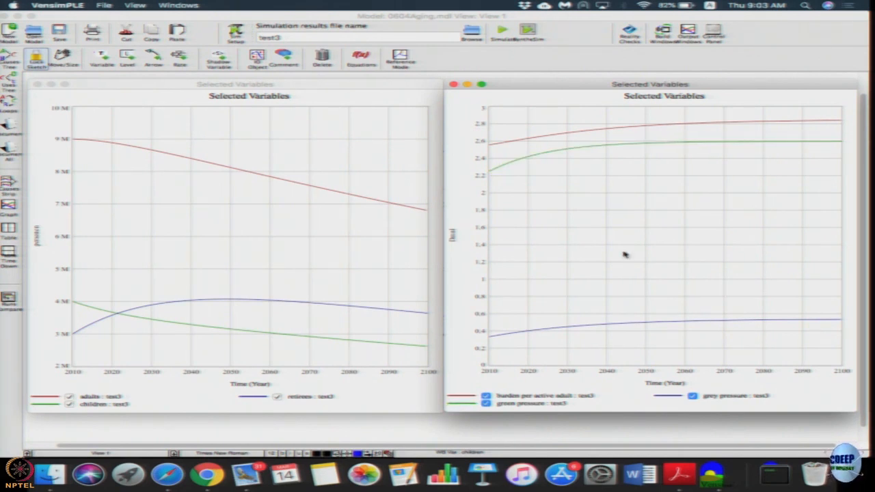
{"action": "mouse_move", "coordinate": [509, 338]}
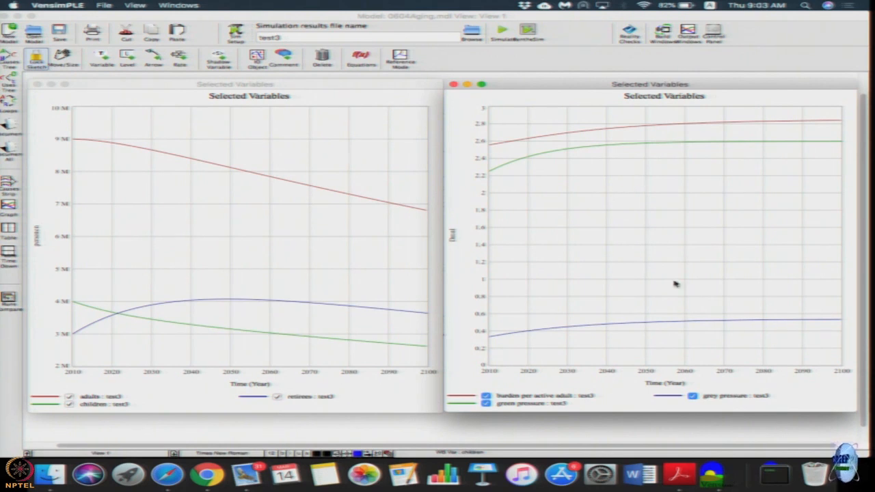
{"action": "mouse_move", "coordinate": [625, 277]}
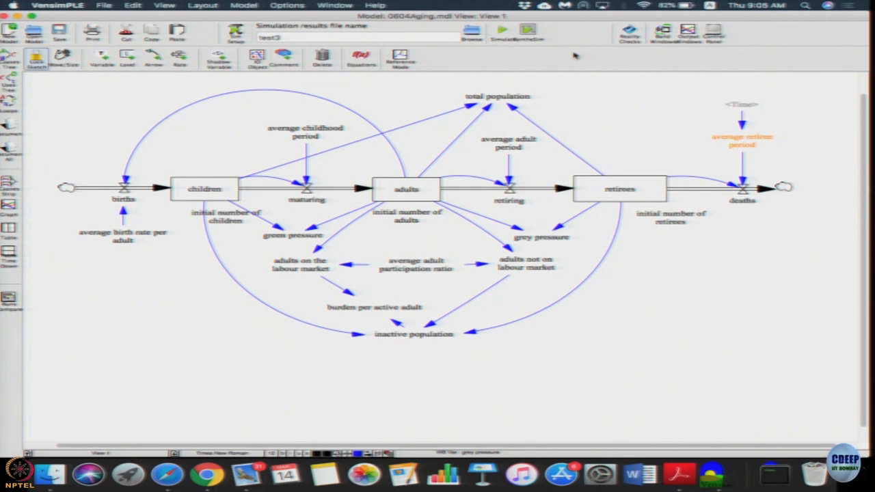
{"action": "mouse_move", "coordinate": [844, 451]}
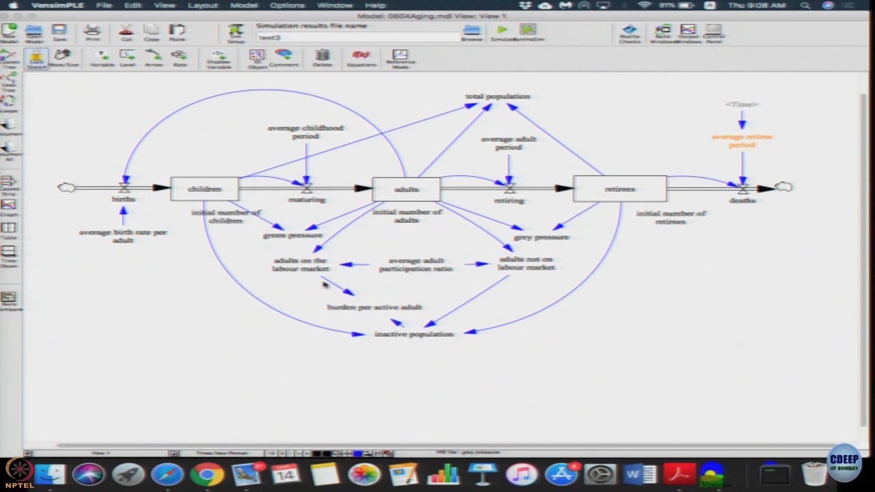
{"action": "mouse_move", "coordinate": [270, 317]}
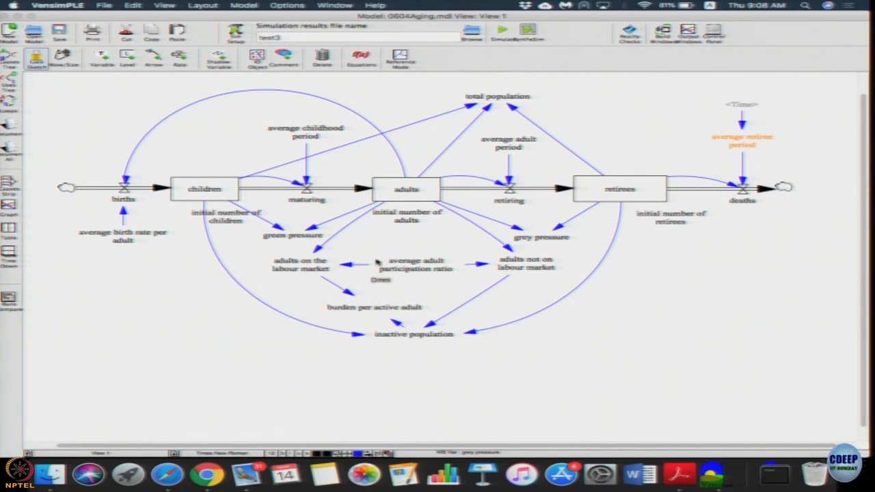
{"action": "mouse_move", "coordinate": [421, 273]}
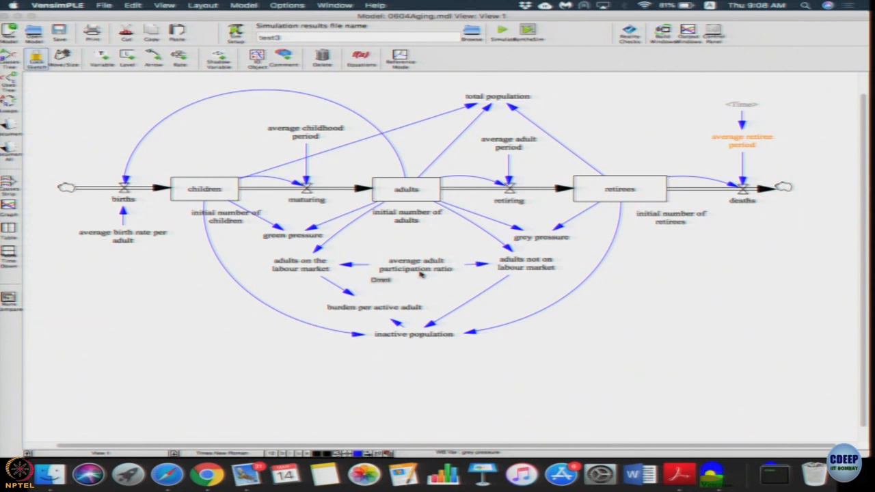
{"action": "mouse_move", "coordinate": [410, 276]}
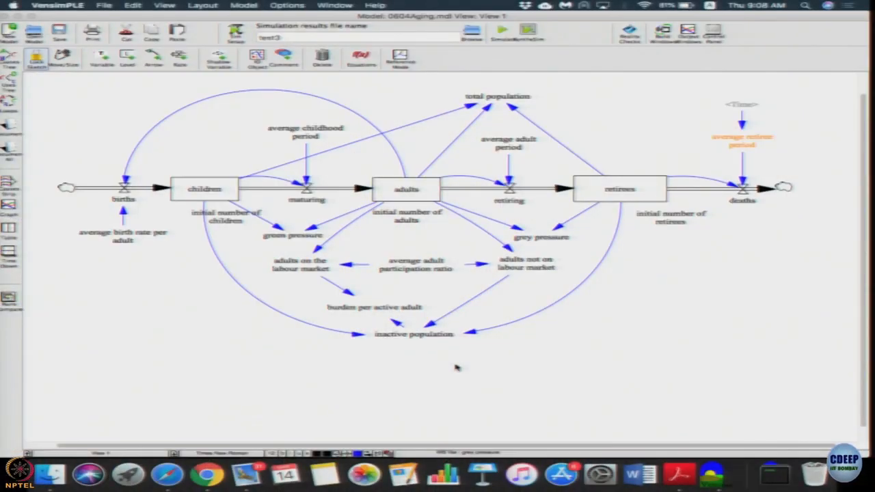
{"action": "mouse_move", "coordinate": [523, 248]}
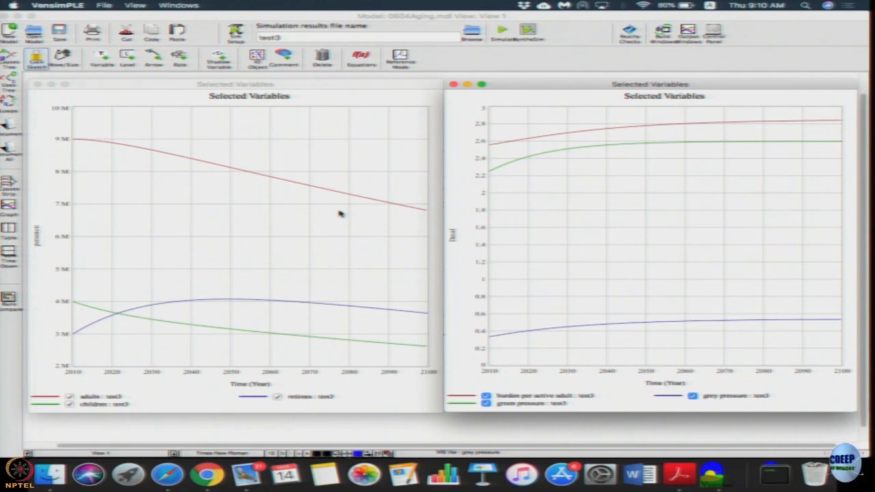
{"action": "mouse_move", "coordinate": [115, 149]}
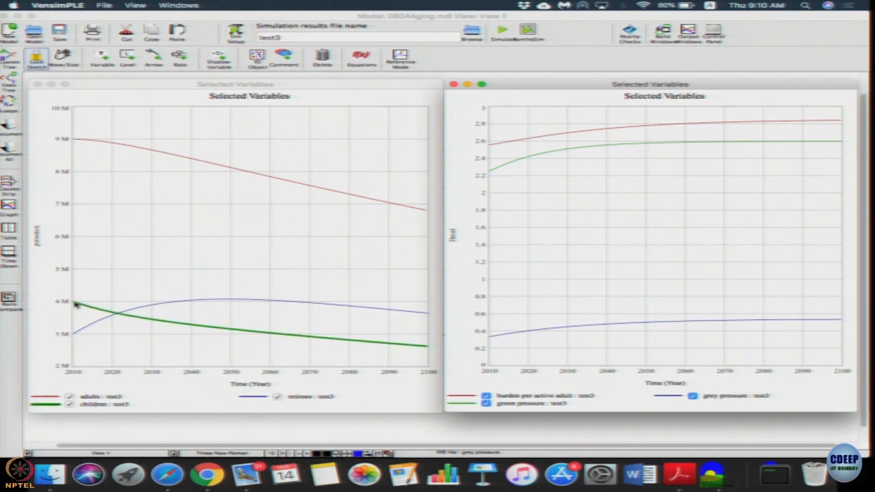
{"action": "mouse_move", "coordinate": [215, 330]}
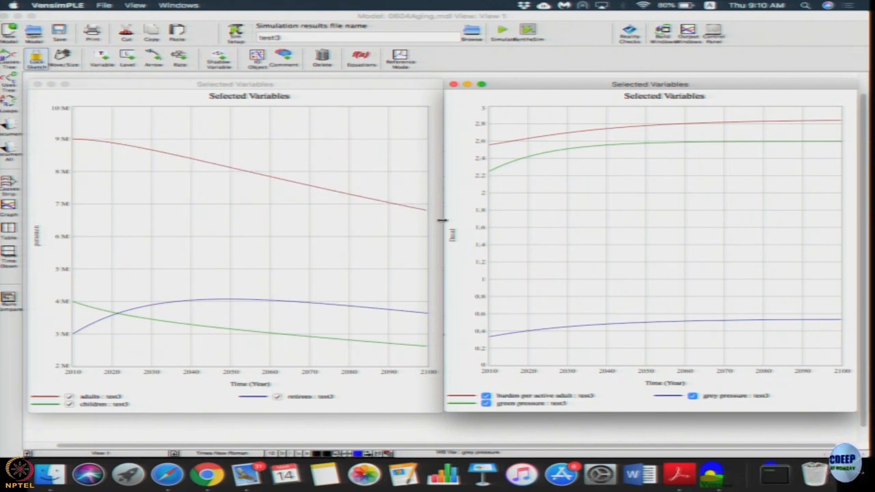
{"action": "mouse_move", "coordinate": [302, 212]}
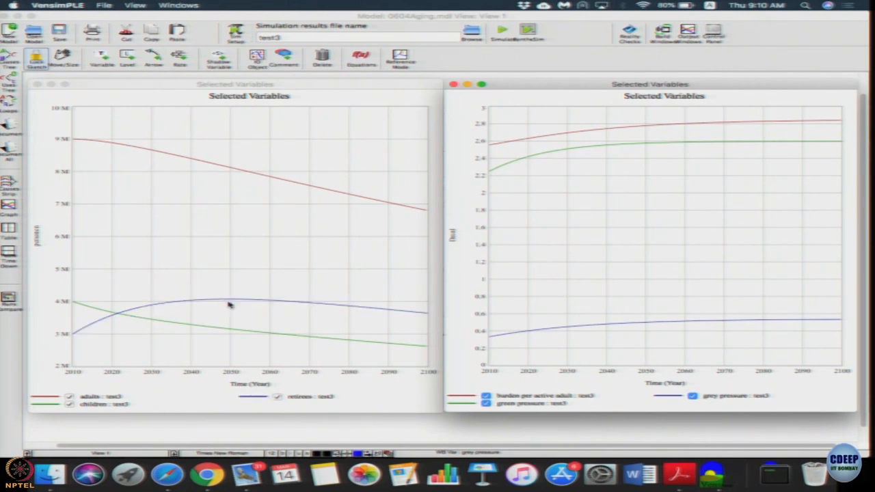
{"action": "mouse_move", "coordinate": [352, 324]}
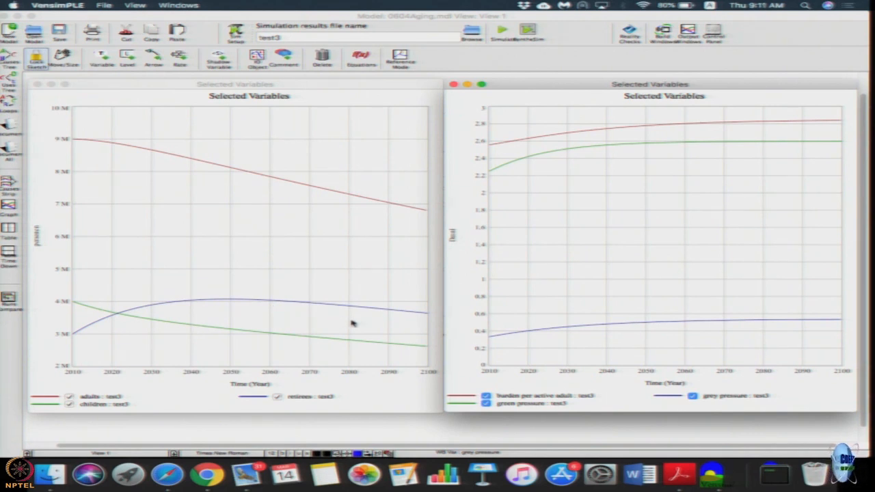
{"action": "mouse_move", "coordinate": [381, 329]}
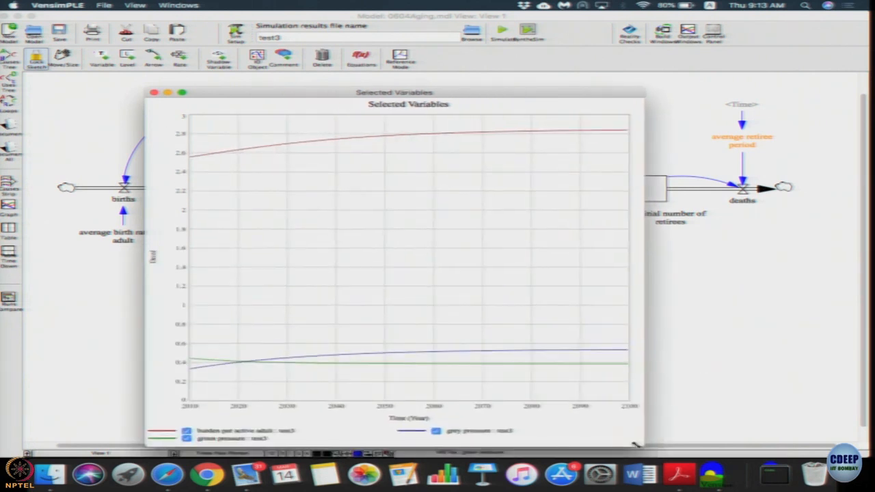
{"action": "mouse_move", "coordinate": [315, 95]}
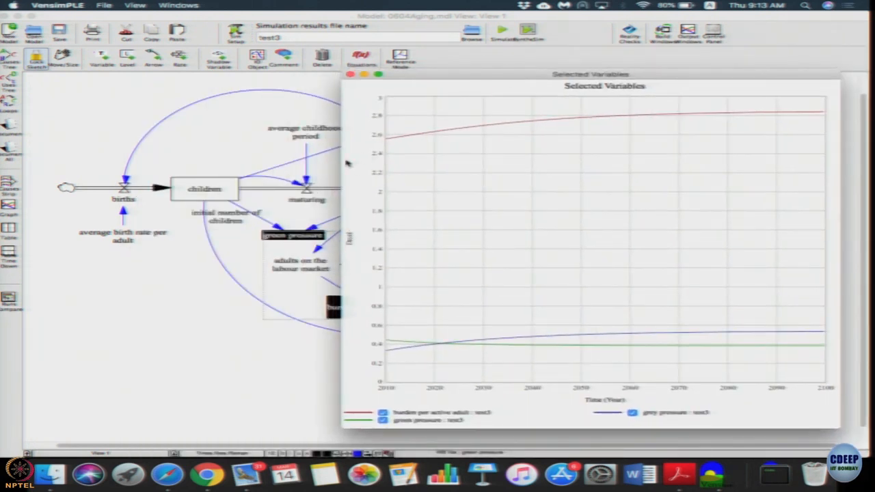
Move the new pressures graph to the right, beside the population graph.
{"action": "left_click_drag", "start_coordinate": [590, 74], "coordinate": [648, 74]}
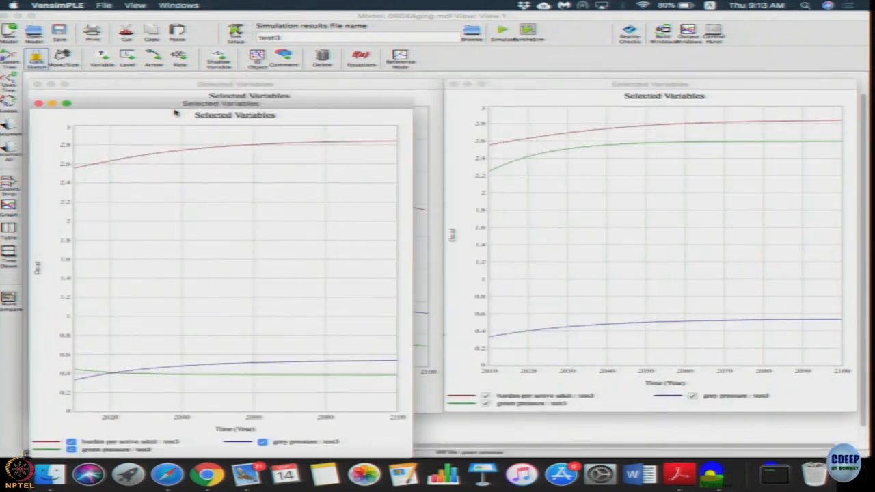
{"action": "left_click", "coordinate": [663, 84]}
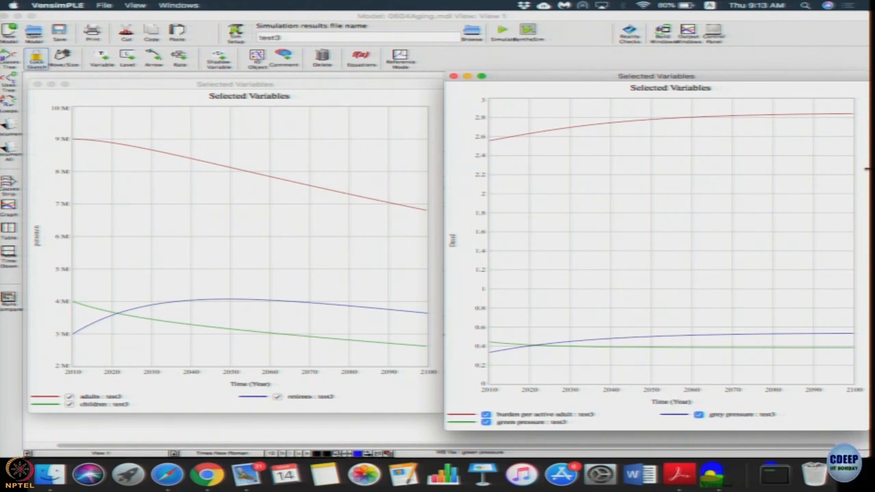
{"action": "mouse_move", "coordinate": [572, 217]}
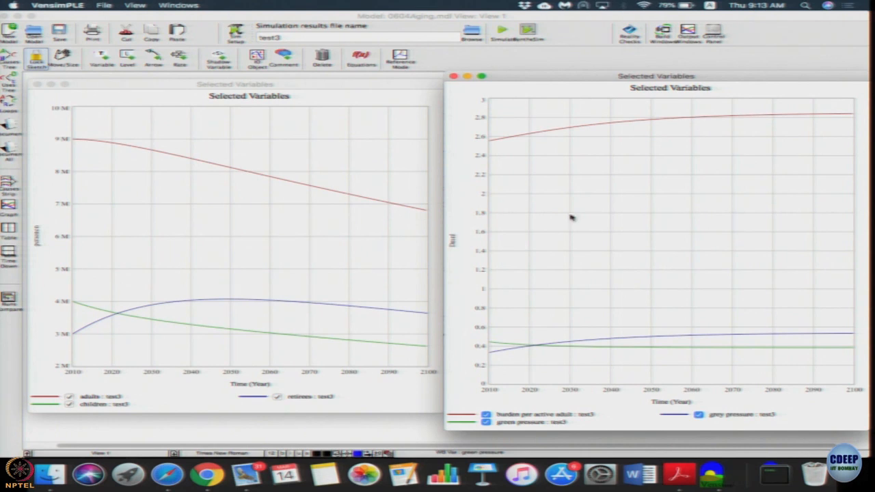
{"action": "mouse_move", "coordinate": [412, 328]}
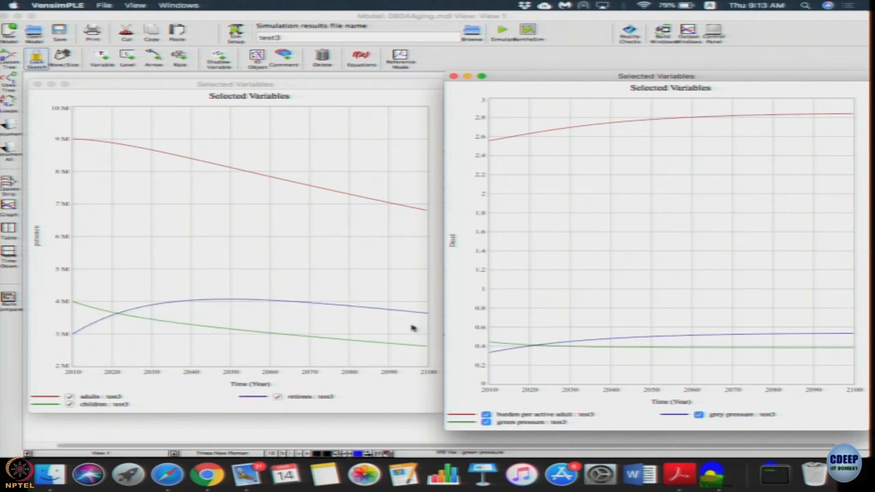
{"action": "mouse_move", "coordinate": [449, 224]}
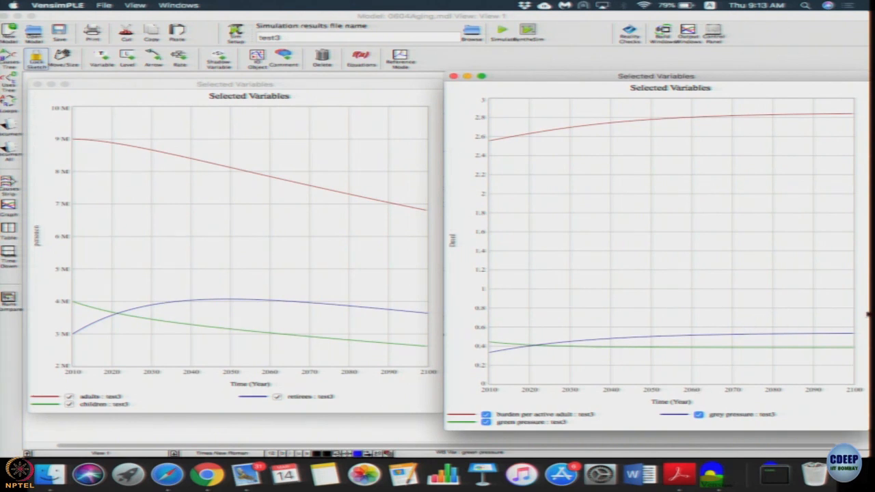
{"action": "mouse_move", "coordinate": [735, 403]}
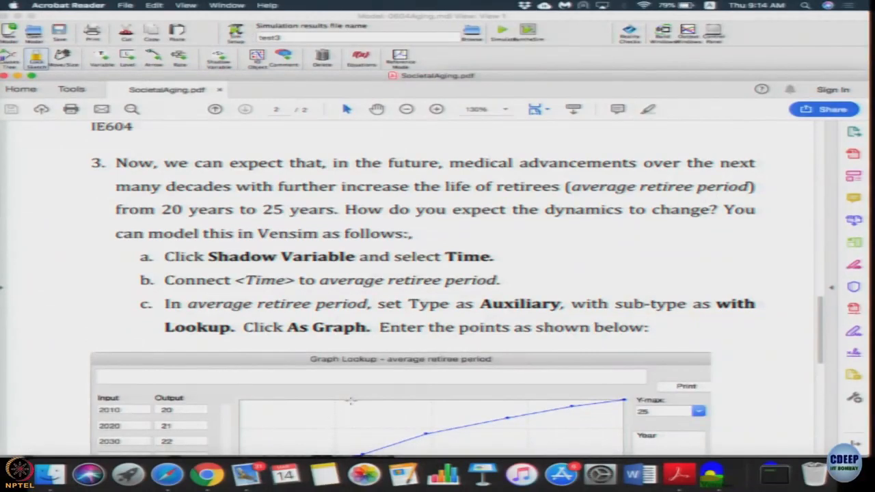
Read step 3's average retiree period lookup points (20 in 2010 to 25 in 2100).
{"action": "scroll", "scroll_direction": "down", "scroll_amount": 3}
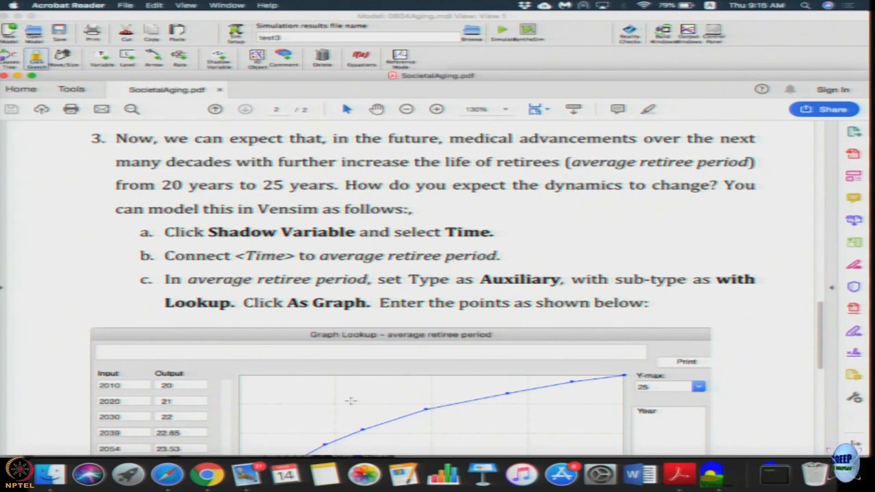
{"action": "mouse_move", "coordinate": [712, 474]}
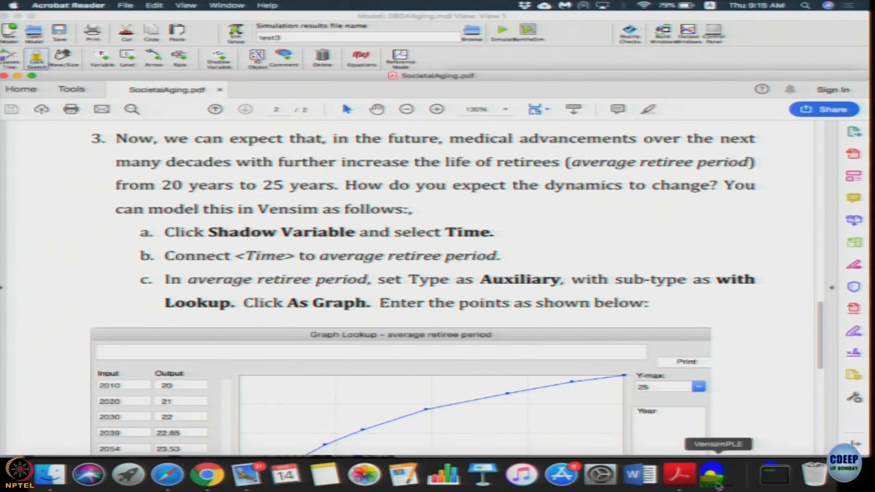
{"action": "left_click", "coordinate": [712, 473]}
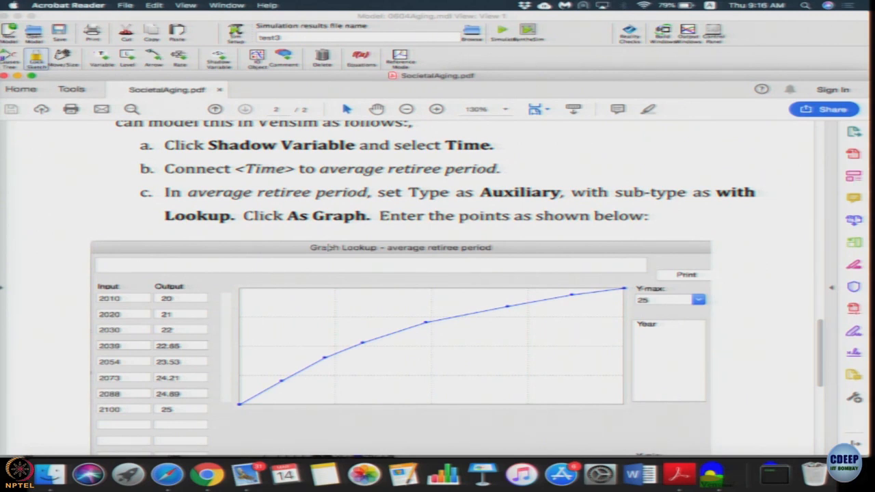
{"action": "scroll", "scroll_direction": "down", "scroll_amount": 3}
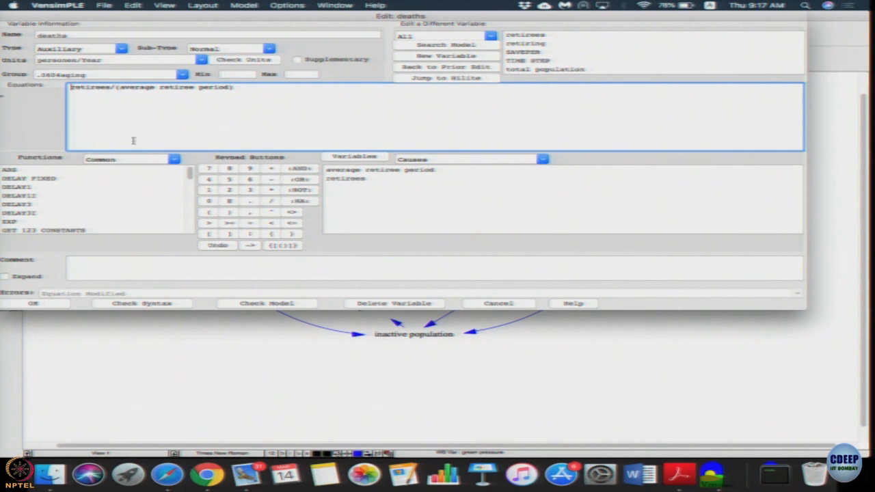
Close the deaths editor and define average retiree period as a Time lookup, 20 to 25.
{"action": "left_click", "coordinate": [33, 303]}
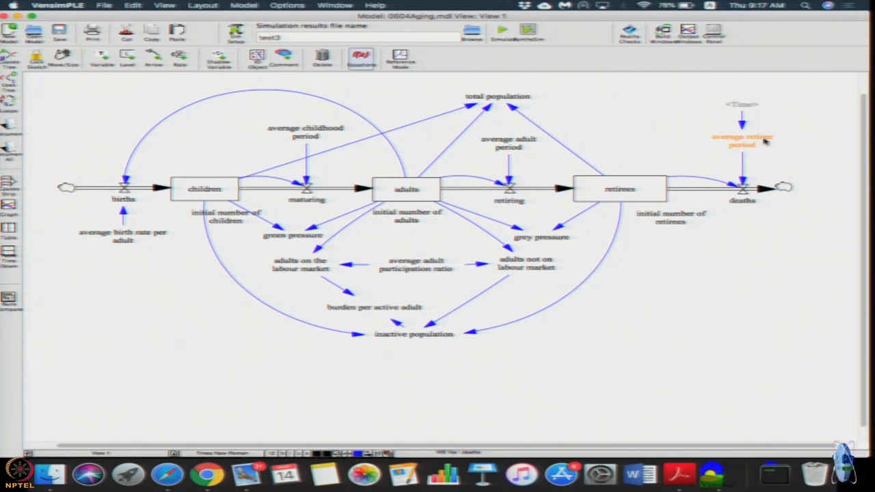
{"action": "left_click", "coordinate": [741, 140]}
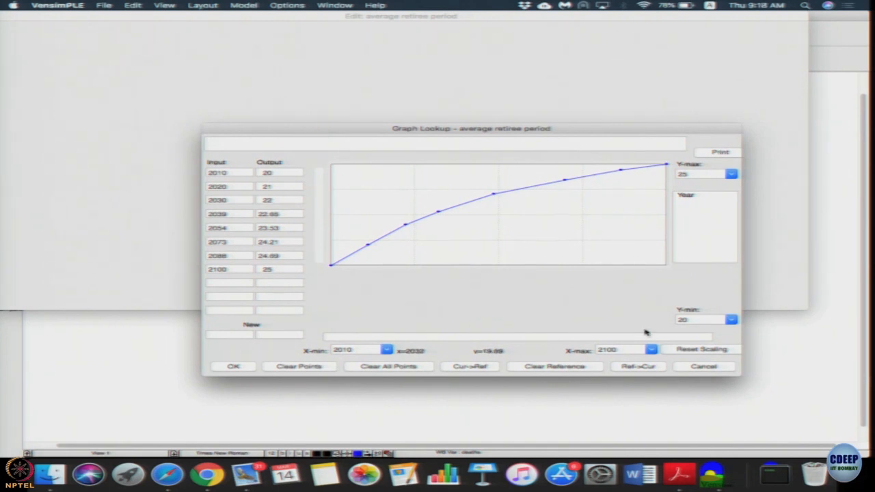
{"action": "left_click", "coordinate": [234, 365]}
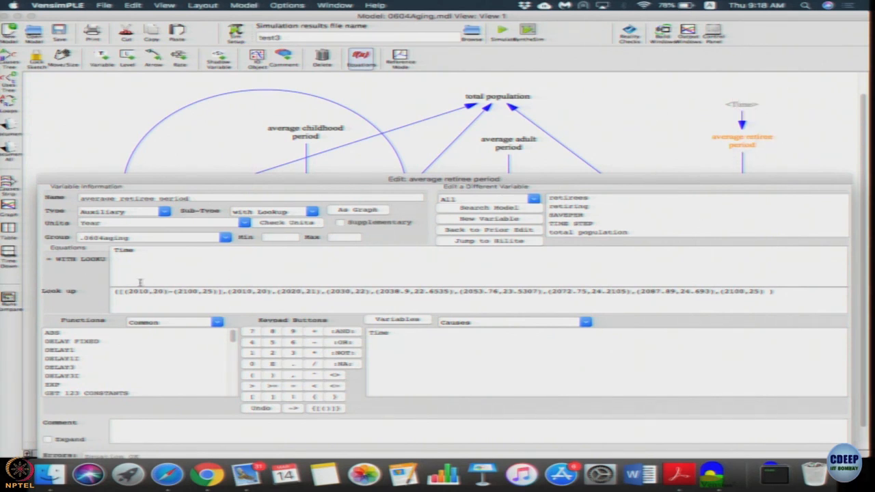
{"action": "mouse_move", "coordinate": [509, 272]}
{"action": "type", "text": "1"}
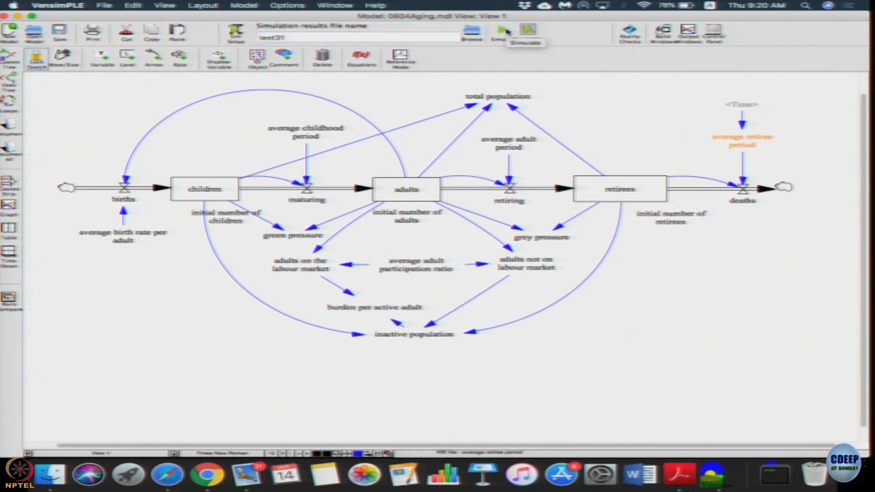
Run the model as test31 and compare burden, green and grey pressure curves against test3.
{"action": "left_click", "coordinate": [527, 30]}
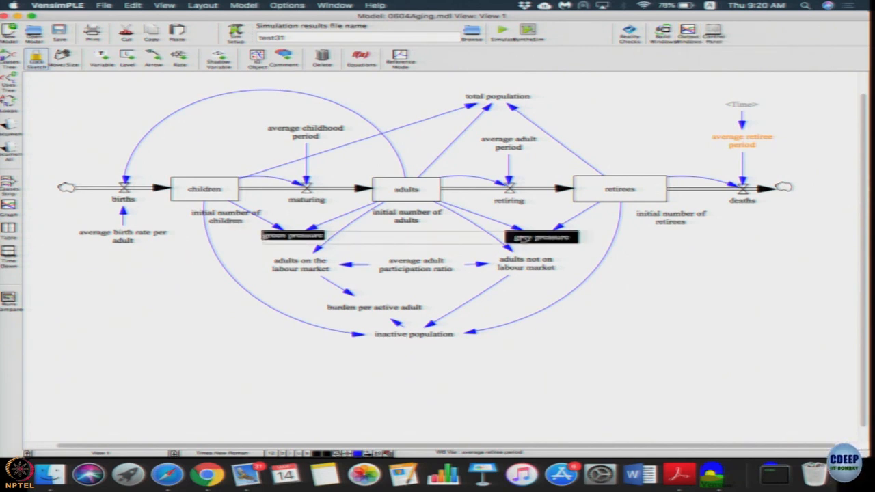
{"action": "left_click", "coordinate": [374, 307]}
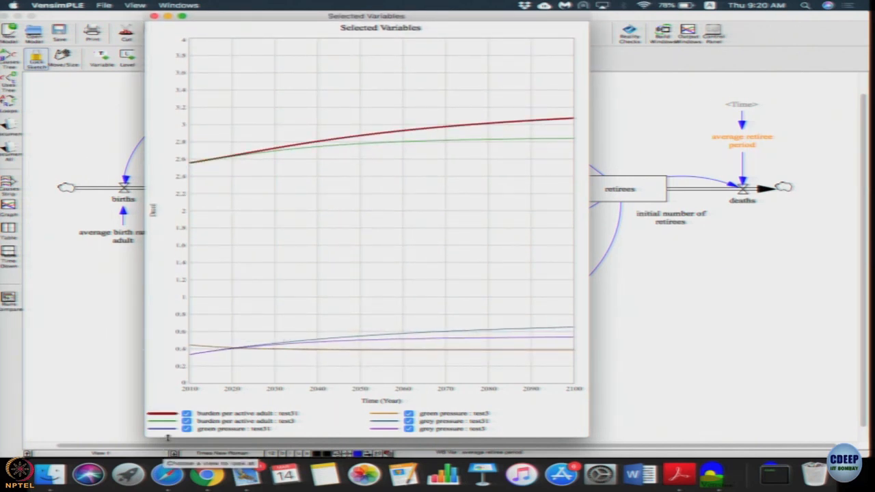
{"action": "left_click", "coordinate": [186, 414]}
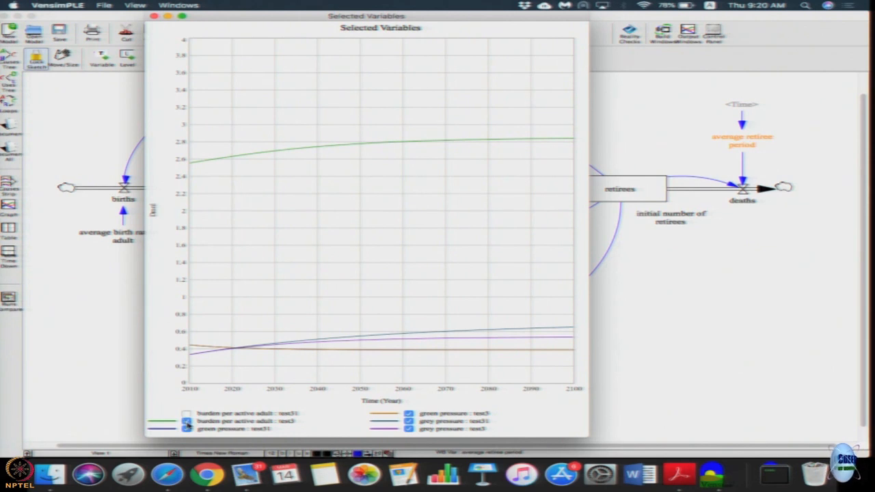
{"action": "left_click", "coordinate": [186, 414]}
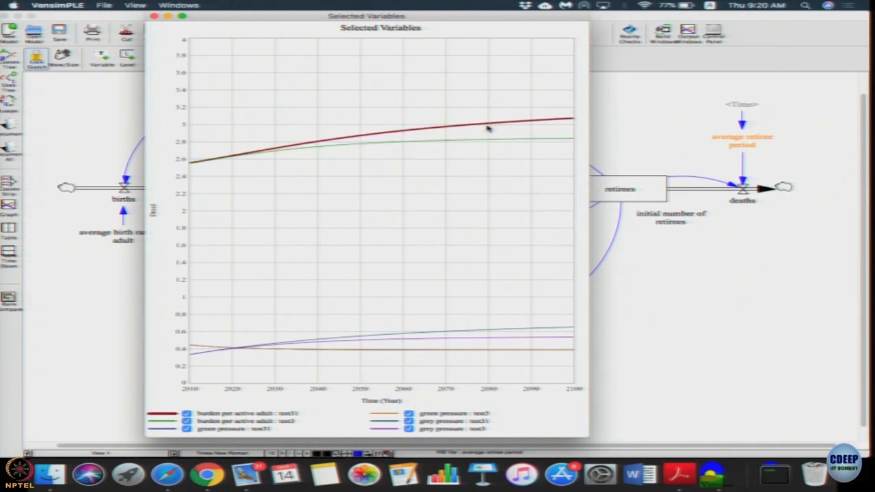
{"action": "left_click", "coordinate": [186, 429]}
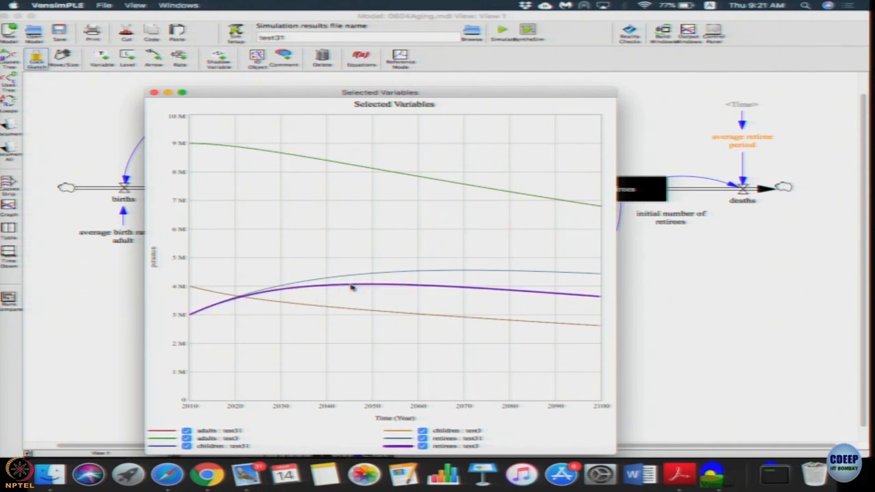
{"action": "mouse_move", "coordinate": [564, 304]}
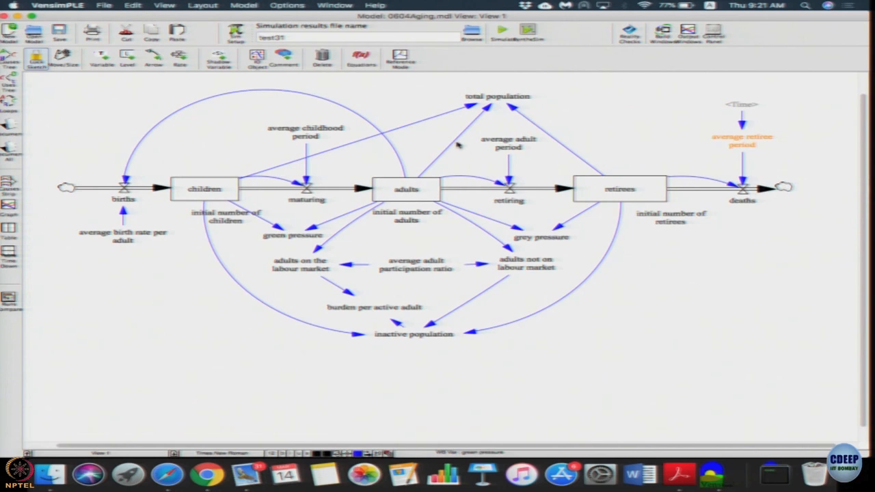
{"action": "left_click", "coordinate": [498, 96]}
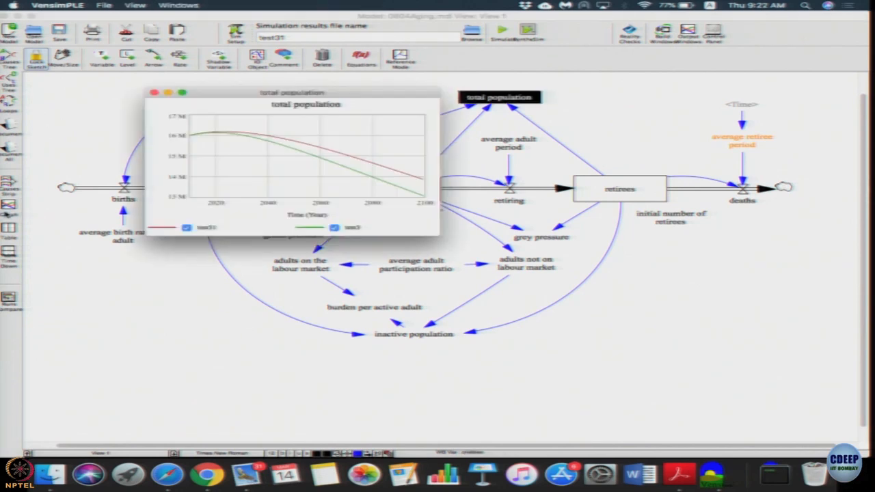
{"action": "left_click_drag", "start_coordinate": [441, 236], "coordinate": [635, 413]}
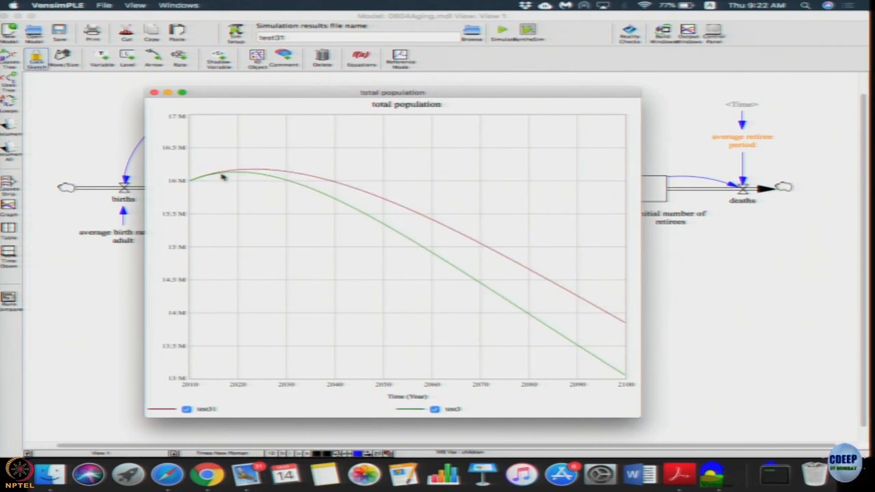
{"action": "mouse_move", "coordinate": [276, 186]}
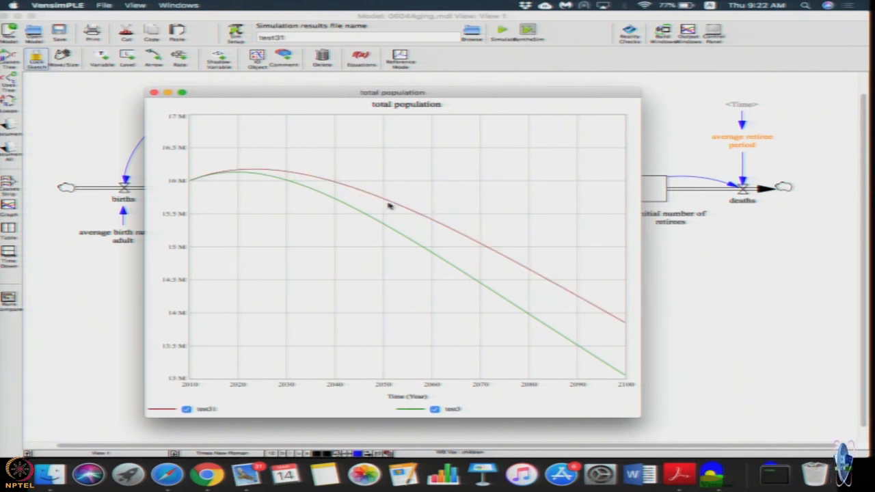
{"action": "mouse_move", "coordinate": [638, 310]}
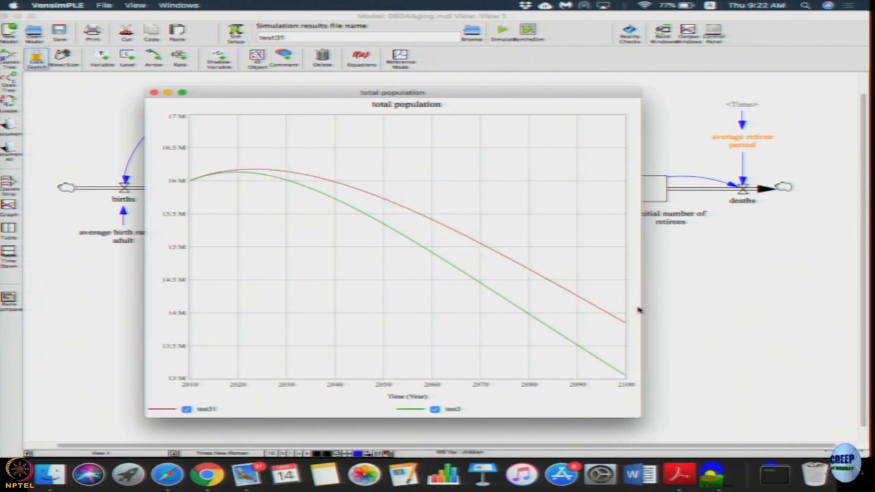
{"action": "mouse_move", "coordinate": [512, 141]}
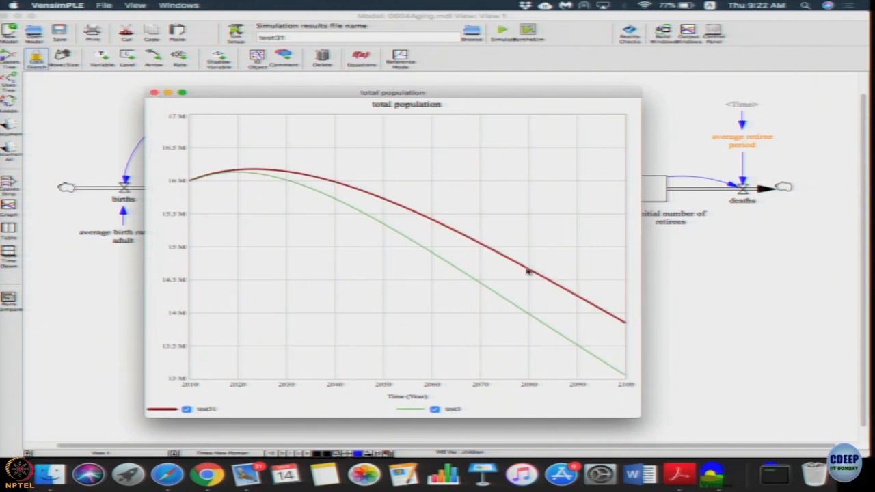
{"action": "mouse_move", "coordinate": [533, 276]}
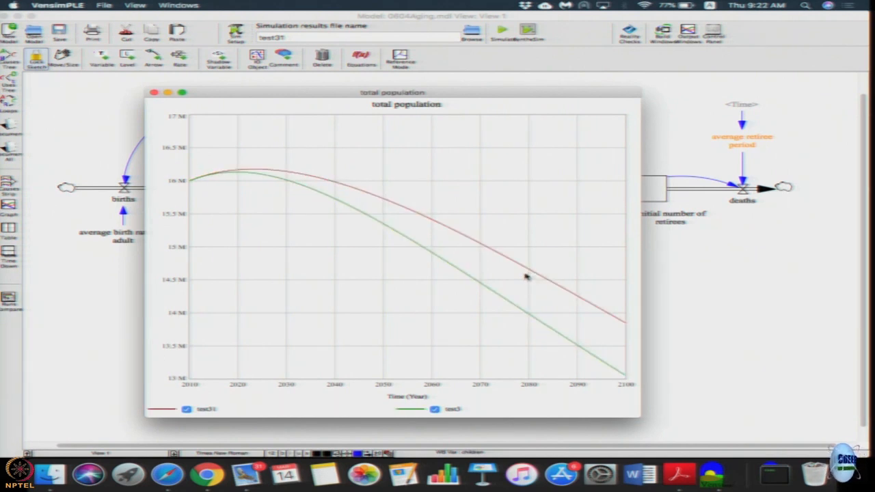
{"action": "mouse_move", "coordinate": [528, 274]}
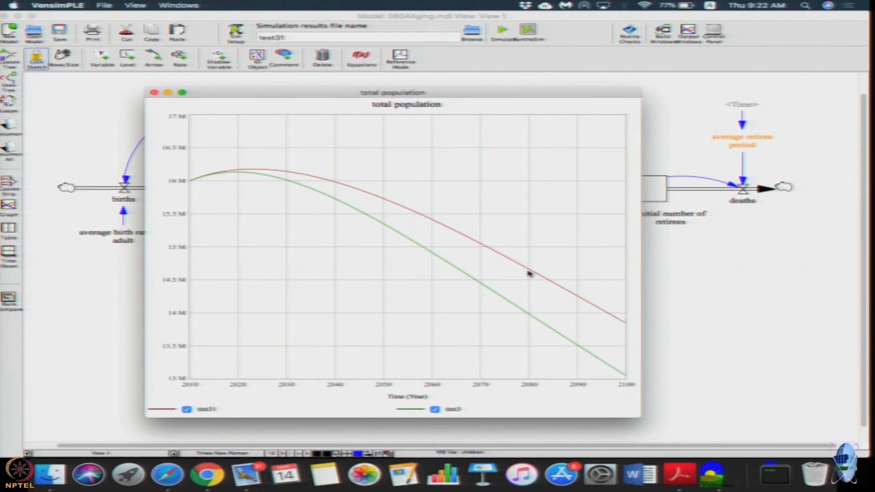